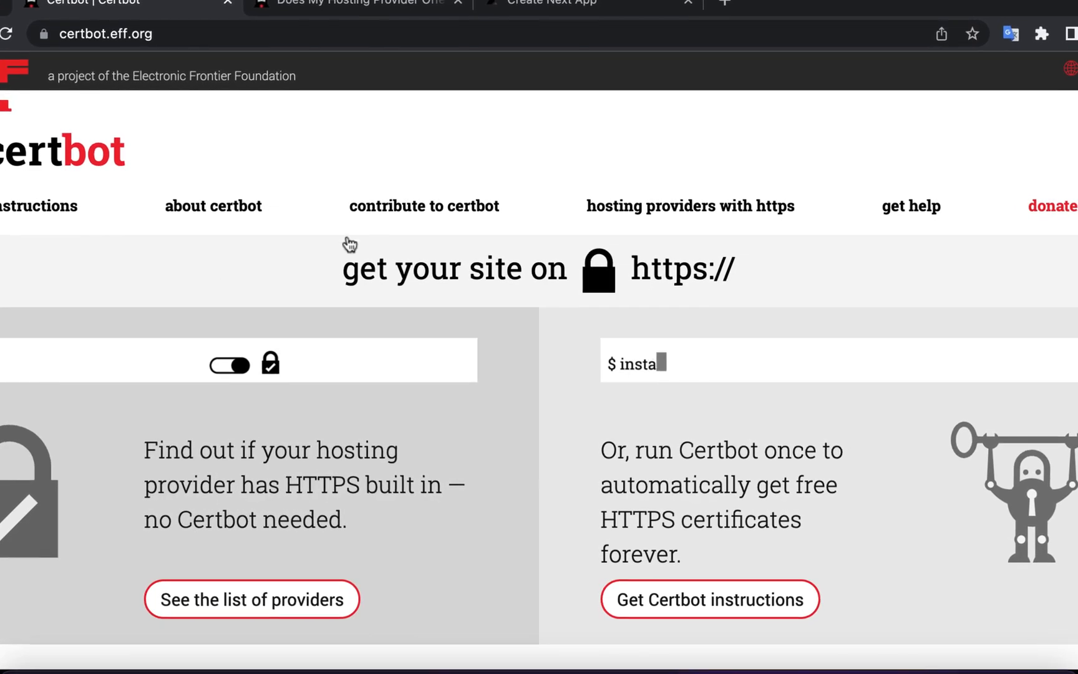
mouse_move(689, 204)
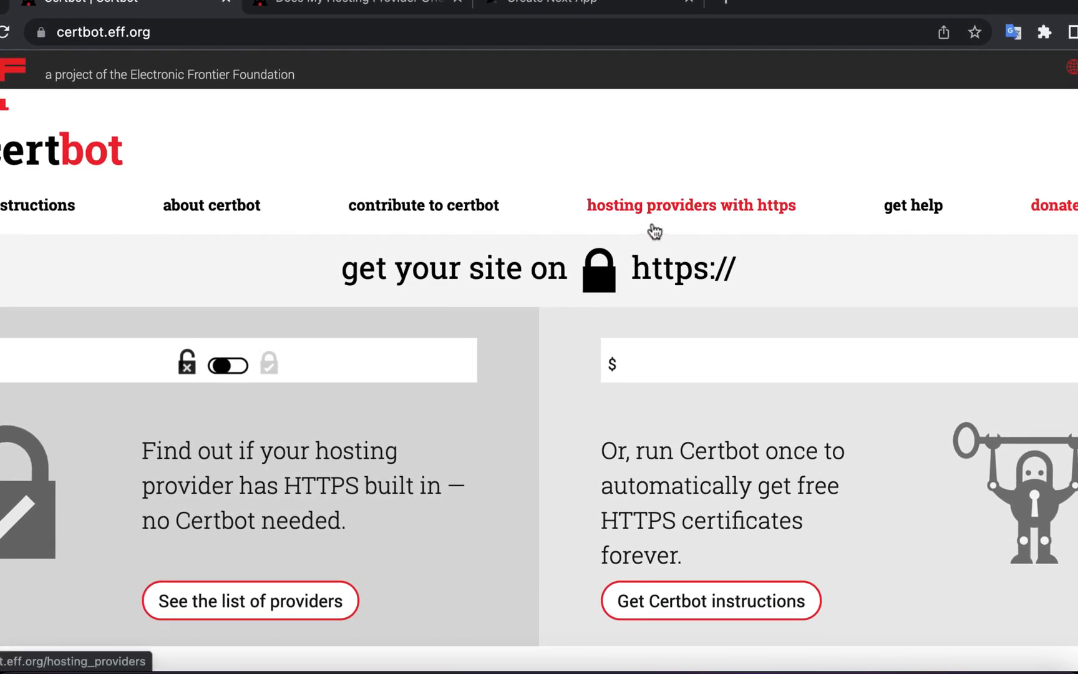
Step: Choose Apache as the web server software in Certbot's instruction generator
scroll(down, 3)
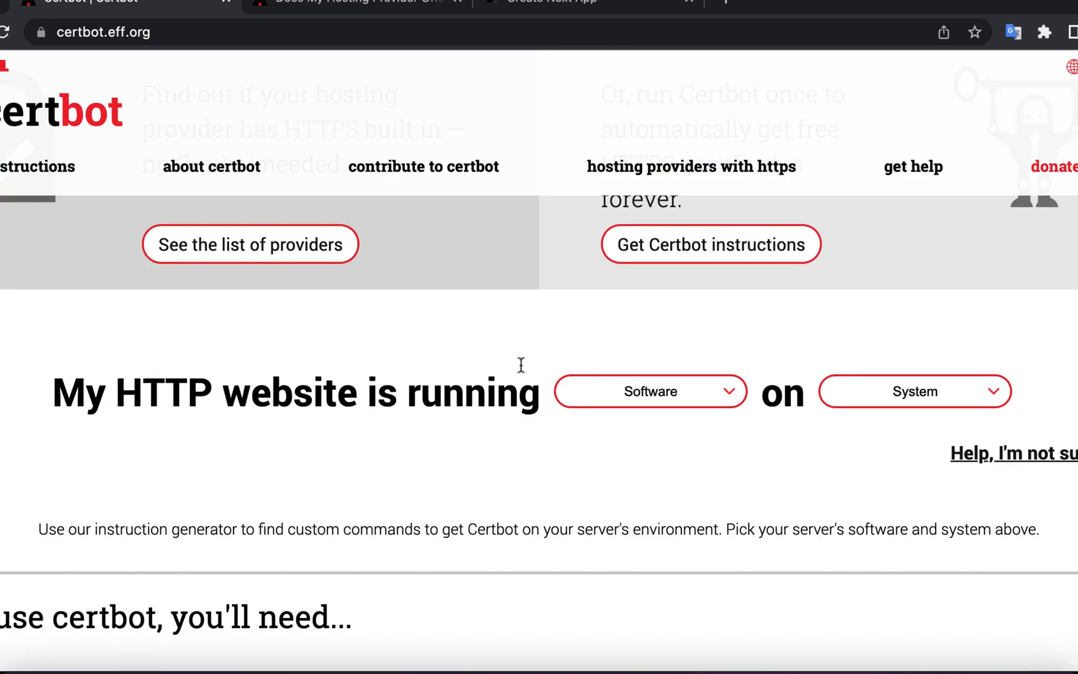
click(649, 391)
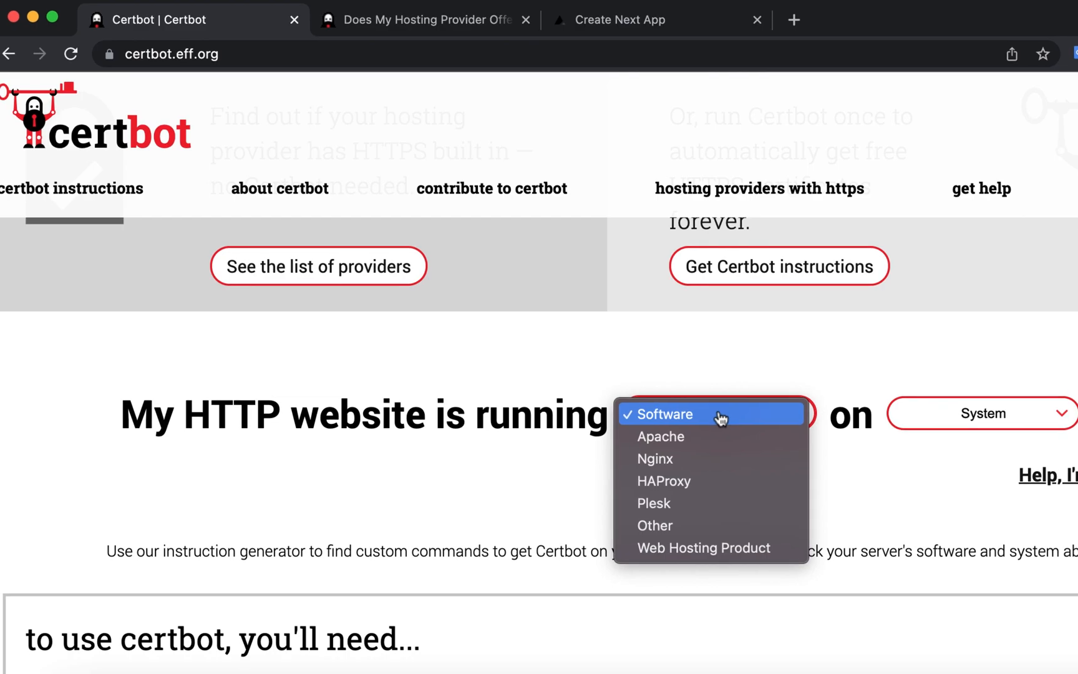
click(659, 437)
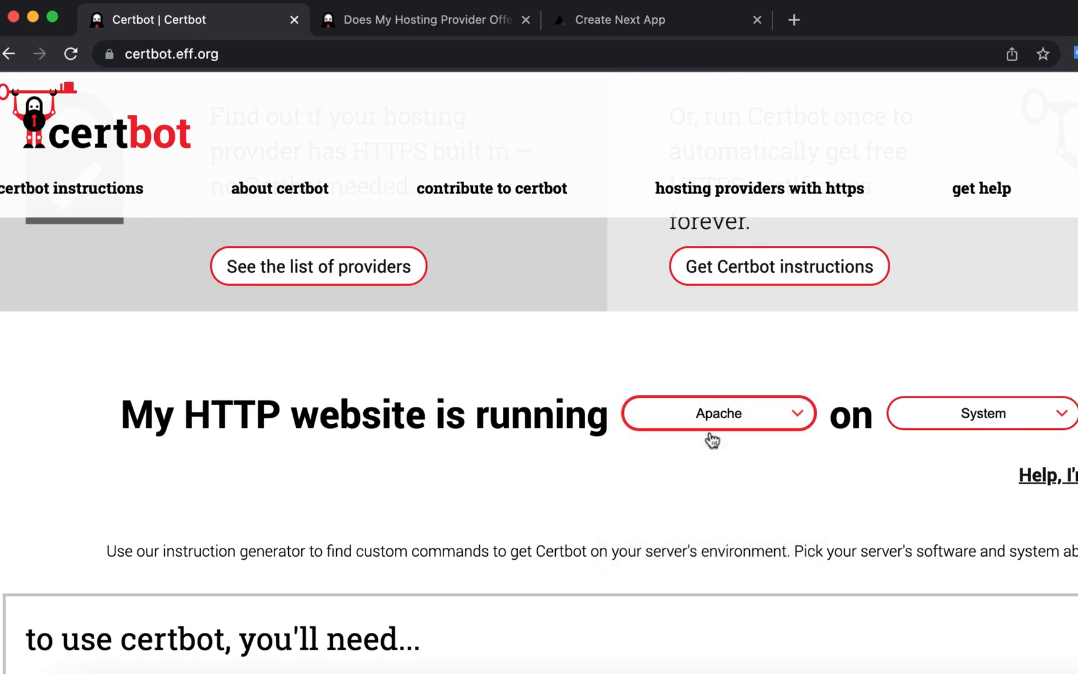
Step: Select Bitnami as the system and scroll through the Apache on Bitnami instructions
click(981, 413)
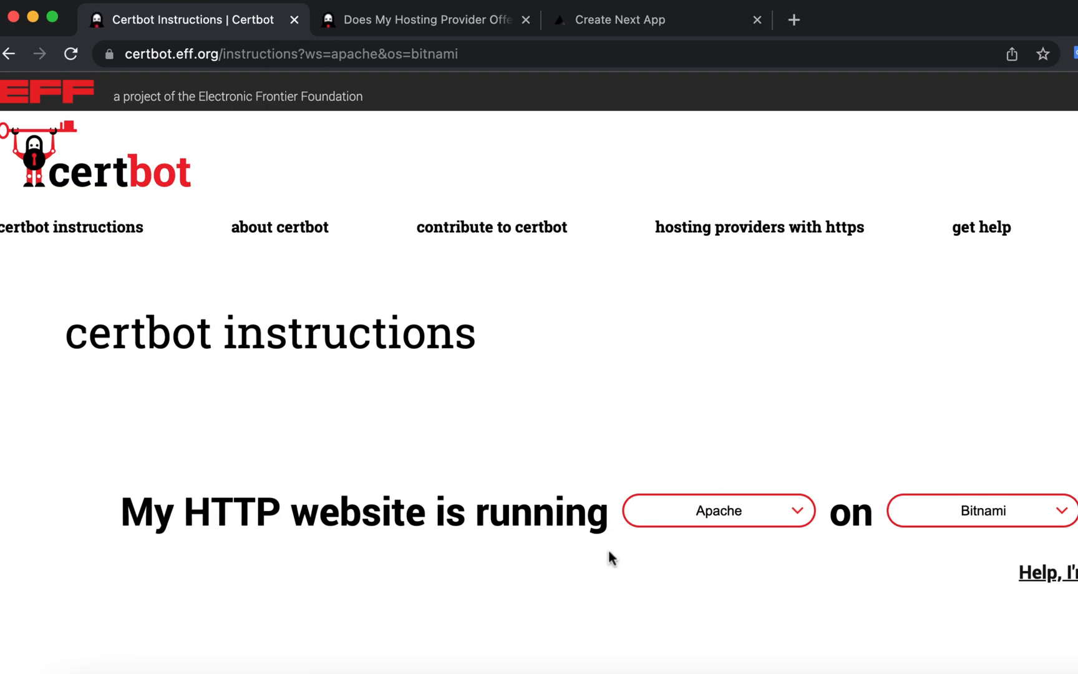
scroll(down, 3)
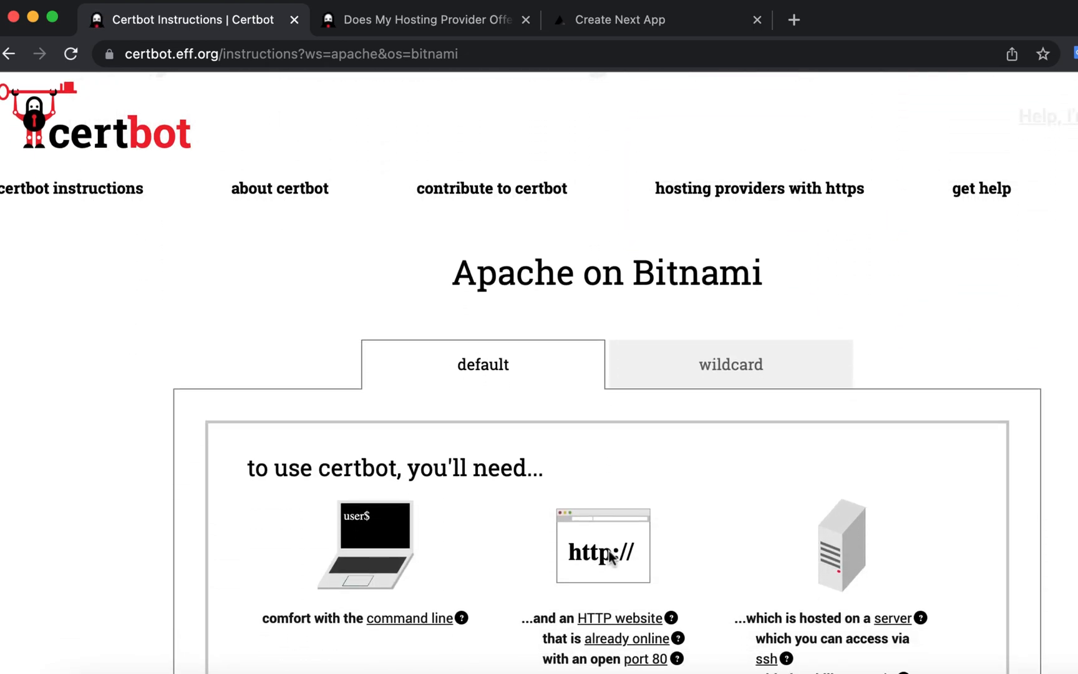
scroll(down, 3)
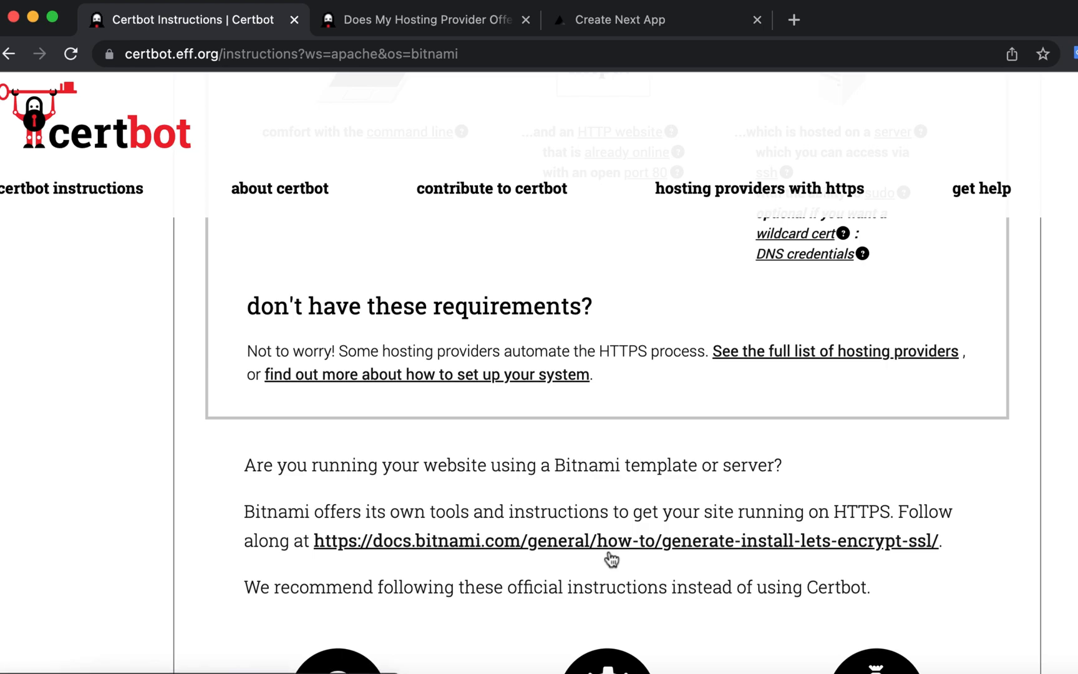
mouse_move(659, 520)
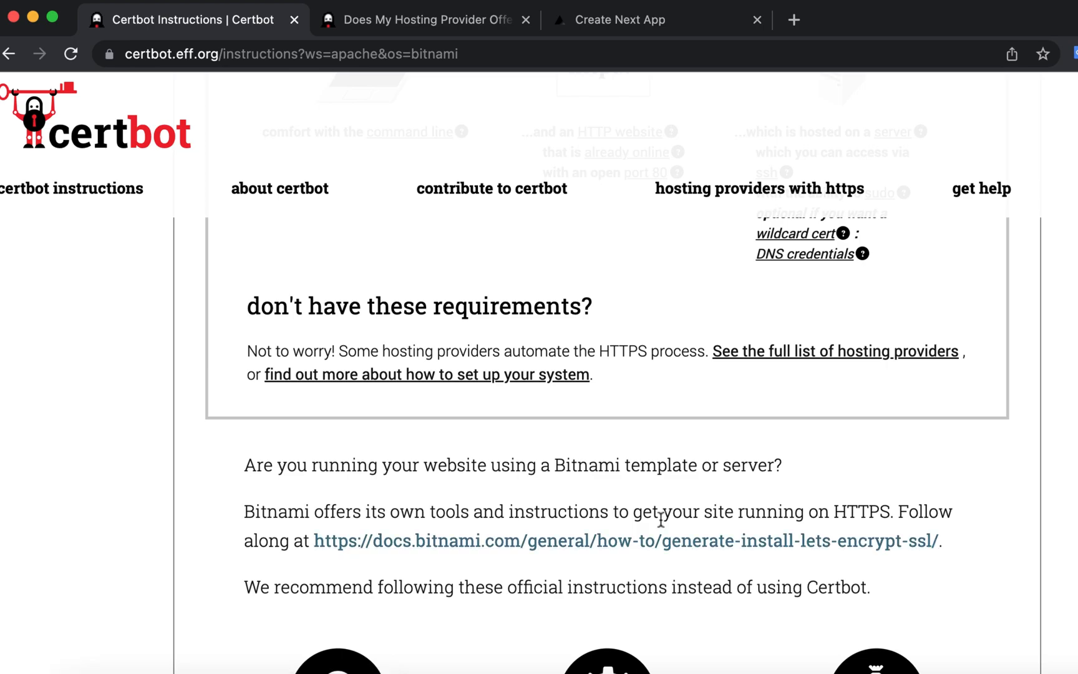
scroll(up, 3)
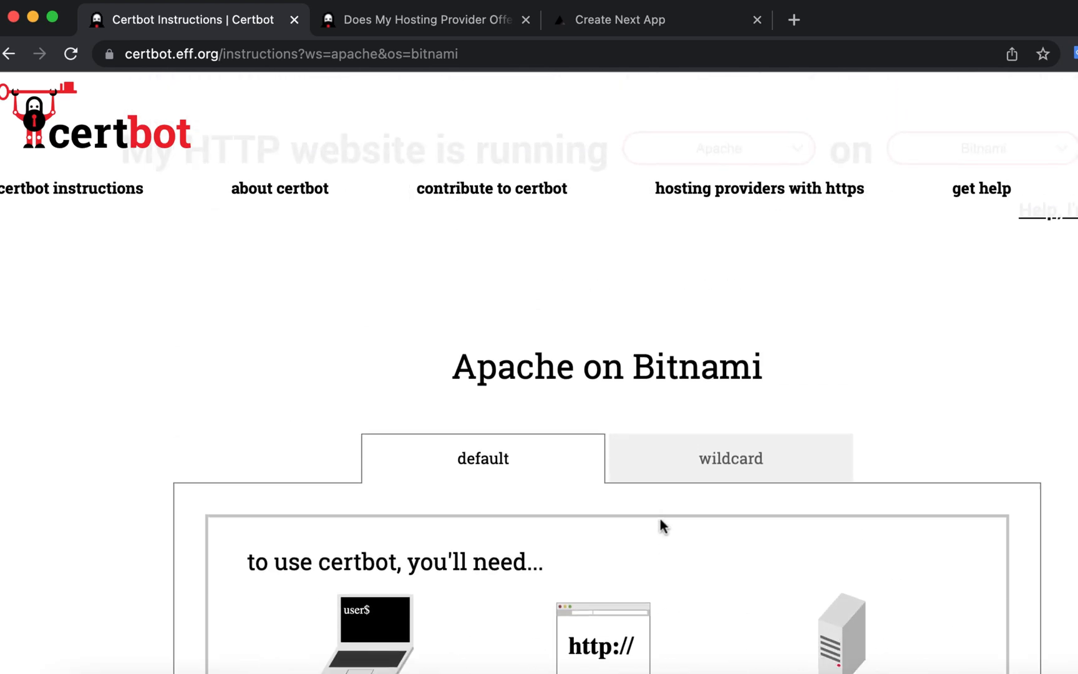
scroll(up, 3)
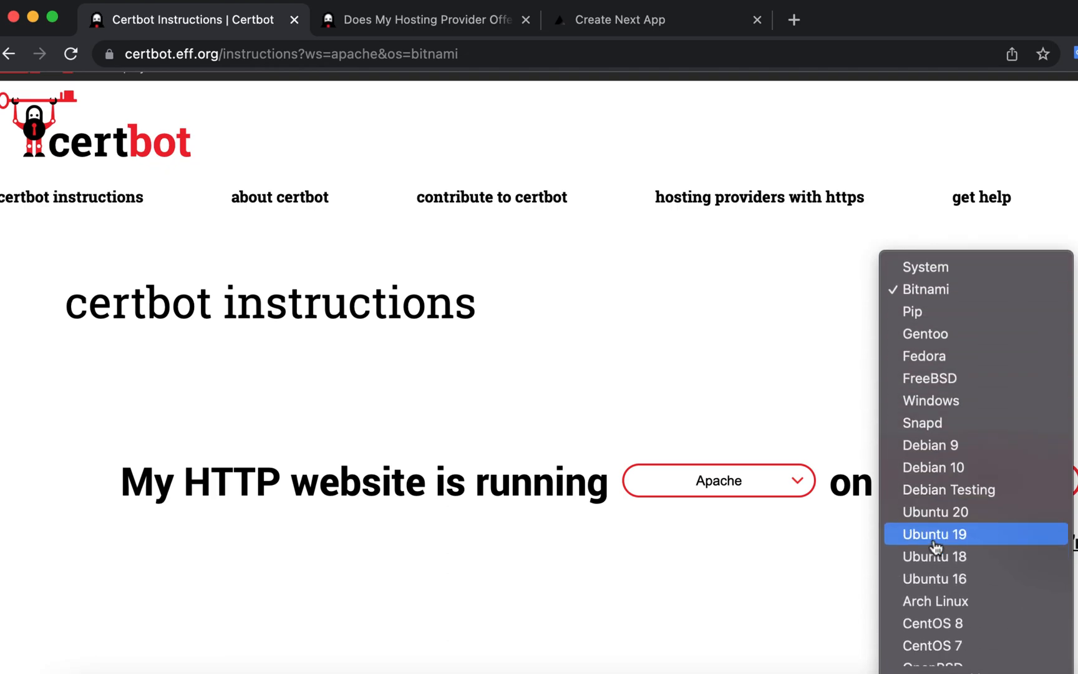
Step: Switch the system to Ubuntu 20 and read through the Apache instructions
click(935, 511)
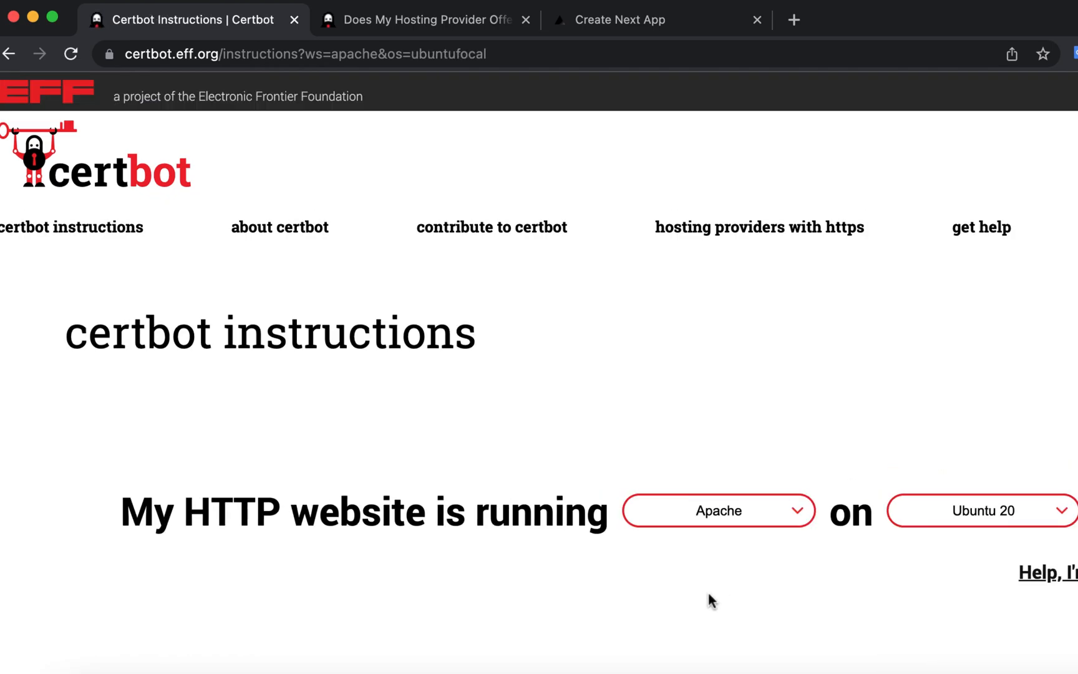
scroll(down, 3)
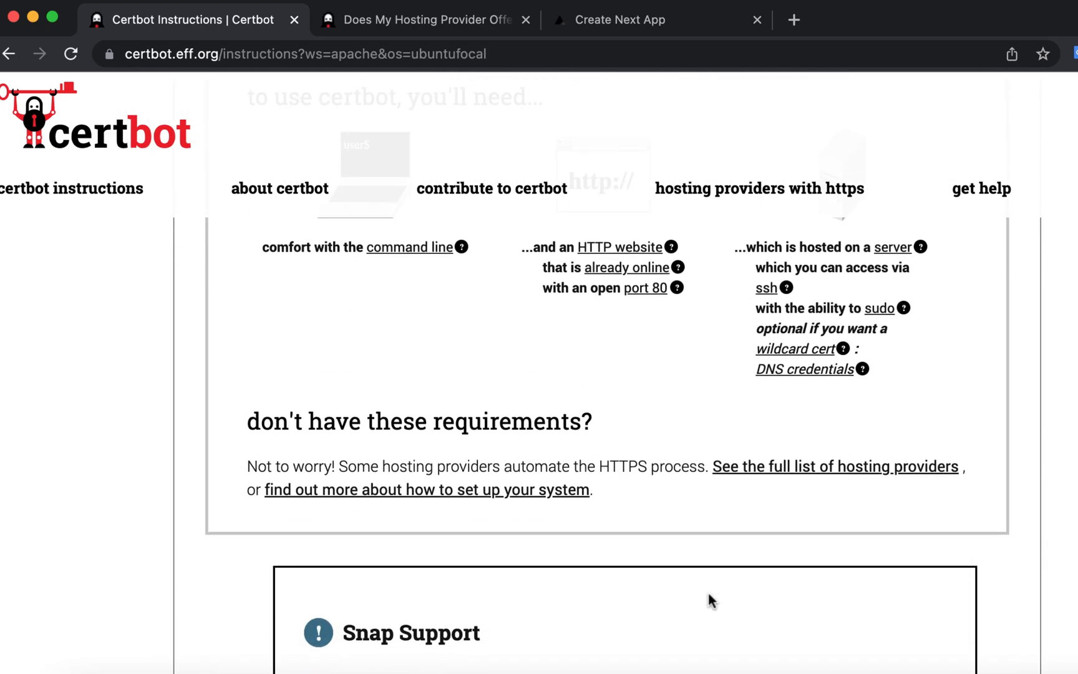
scroll(down, 3)
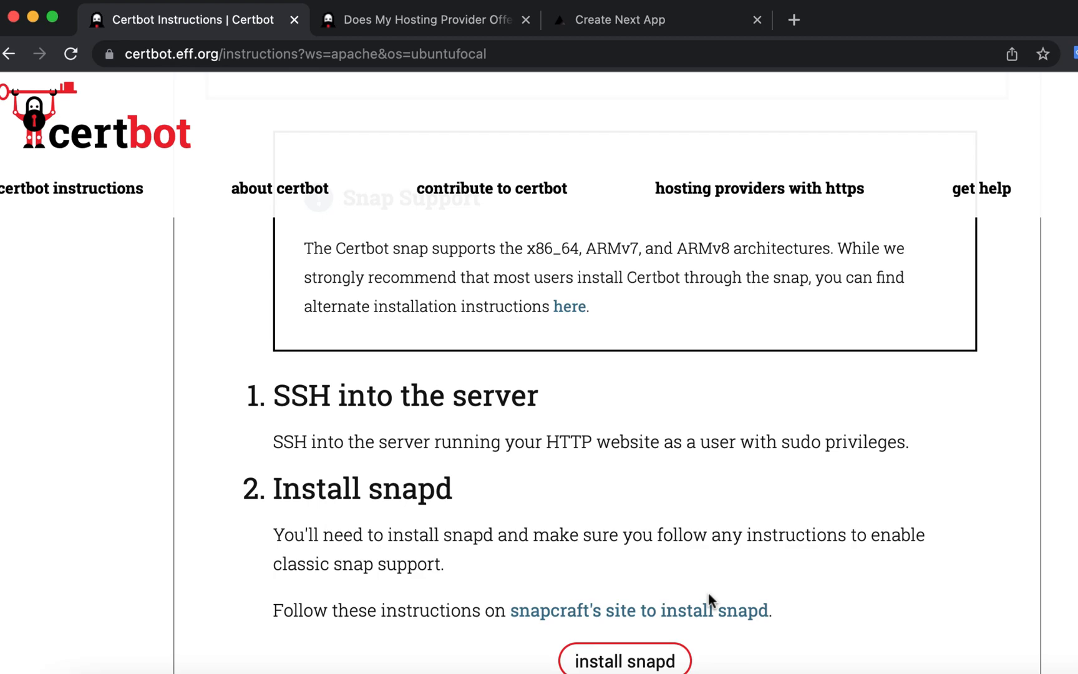
double_click(494, 395)
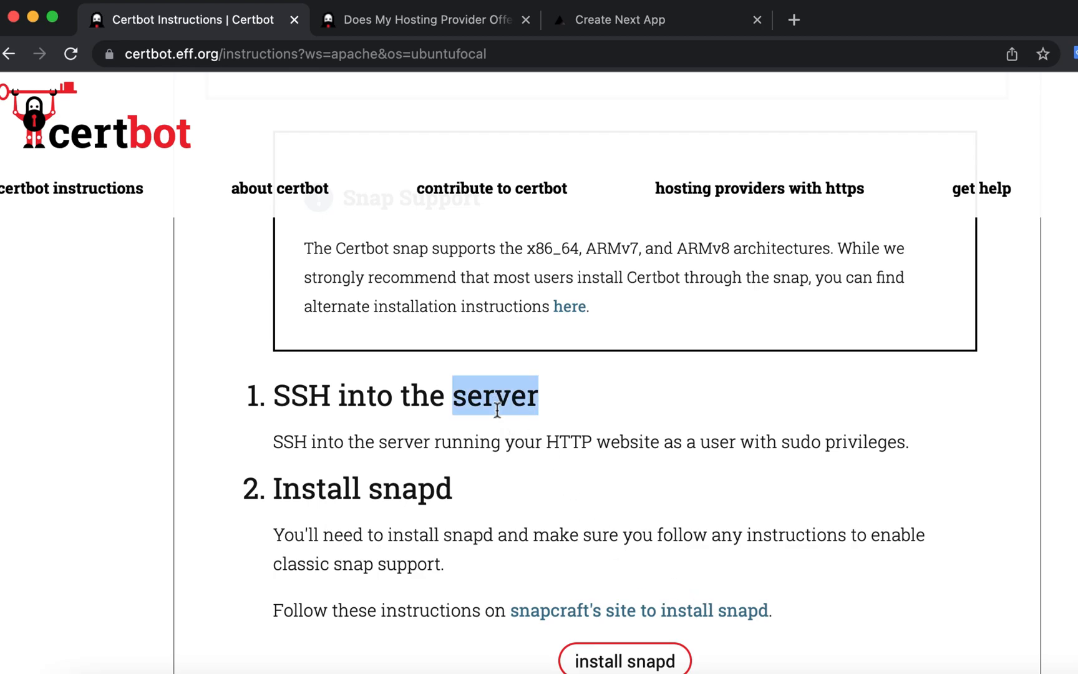
Step: Select the snap core install/refresh command in step 3
scroll(down, 3)
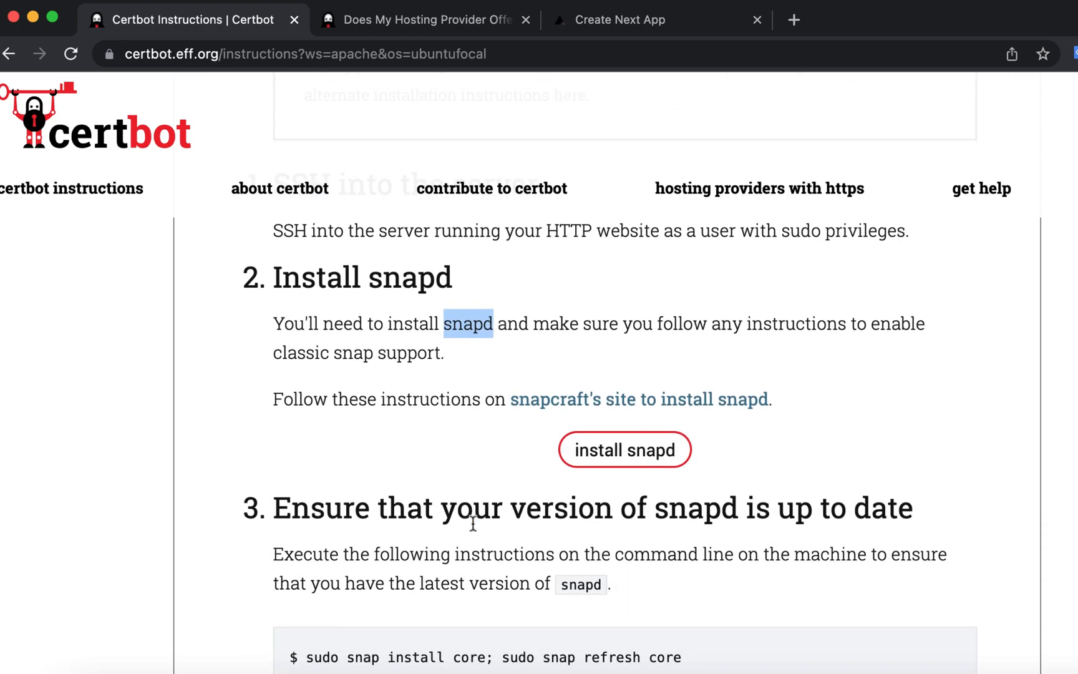
scroll(down, 3)
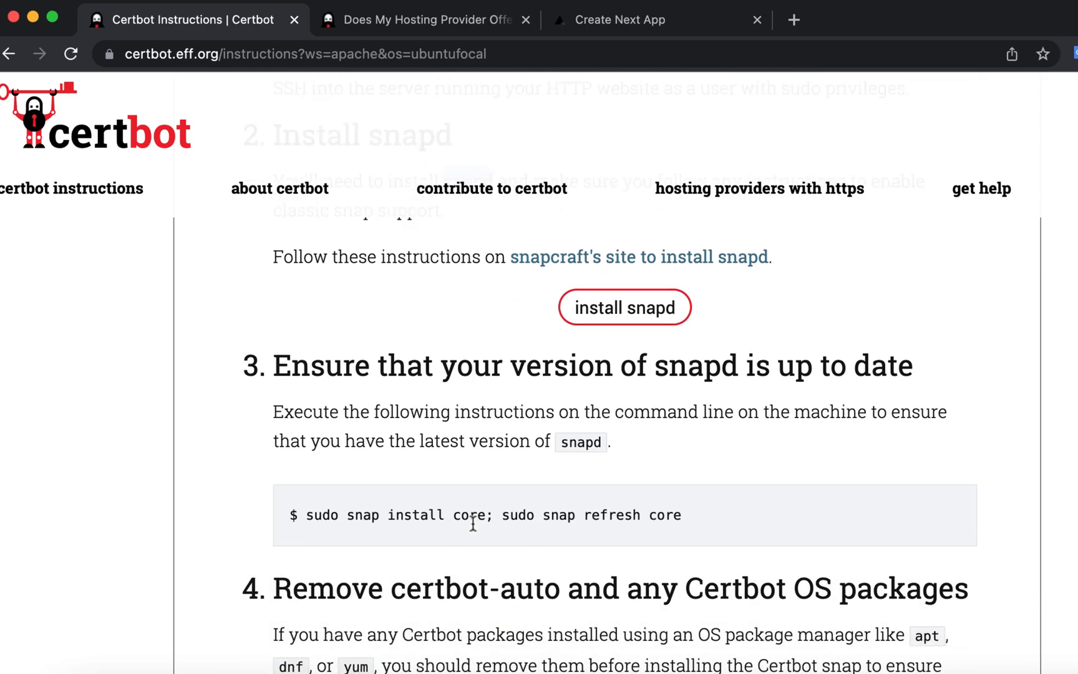
triple_click(493, 515)
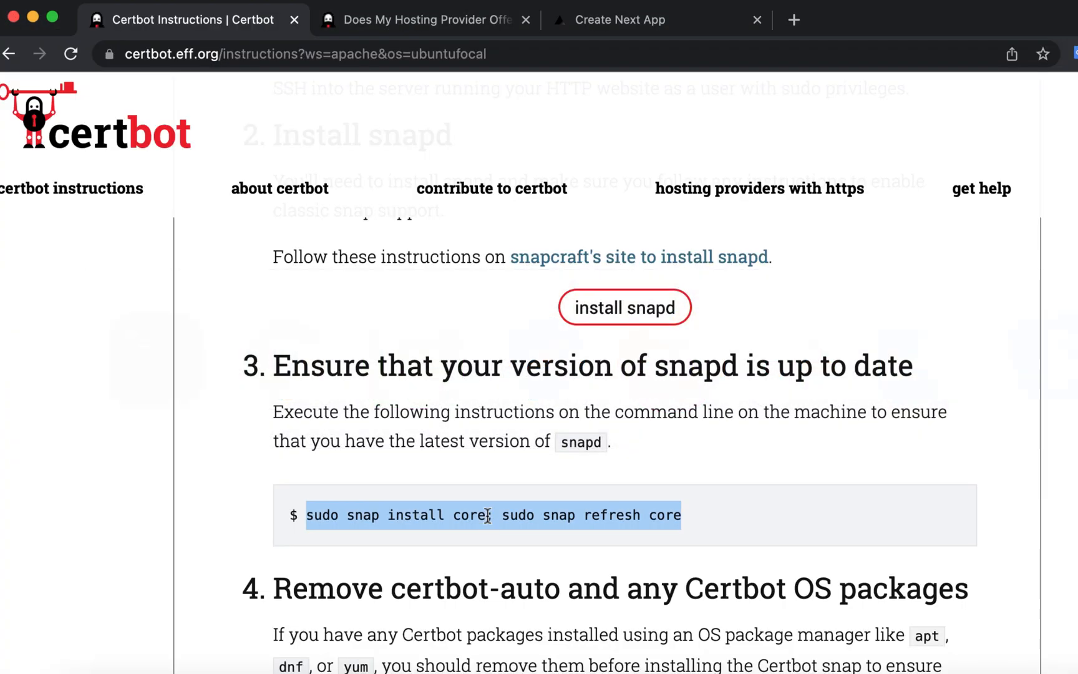
Step: Scroll past the old-package removal step to 'sudo snap install --classic certbot'
scroll(down, 3)
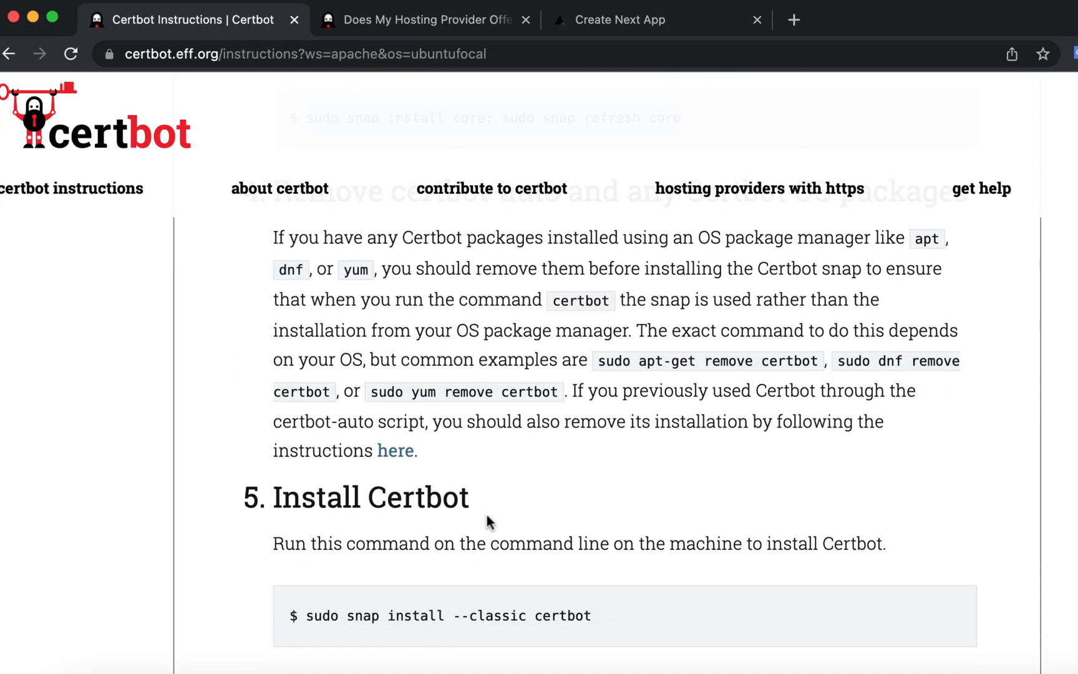
scroll(up, 3)
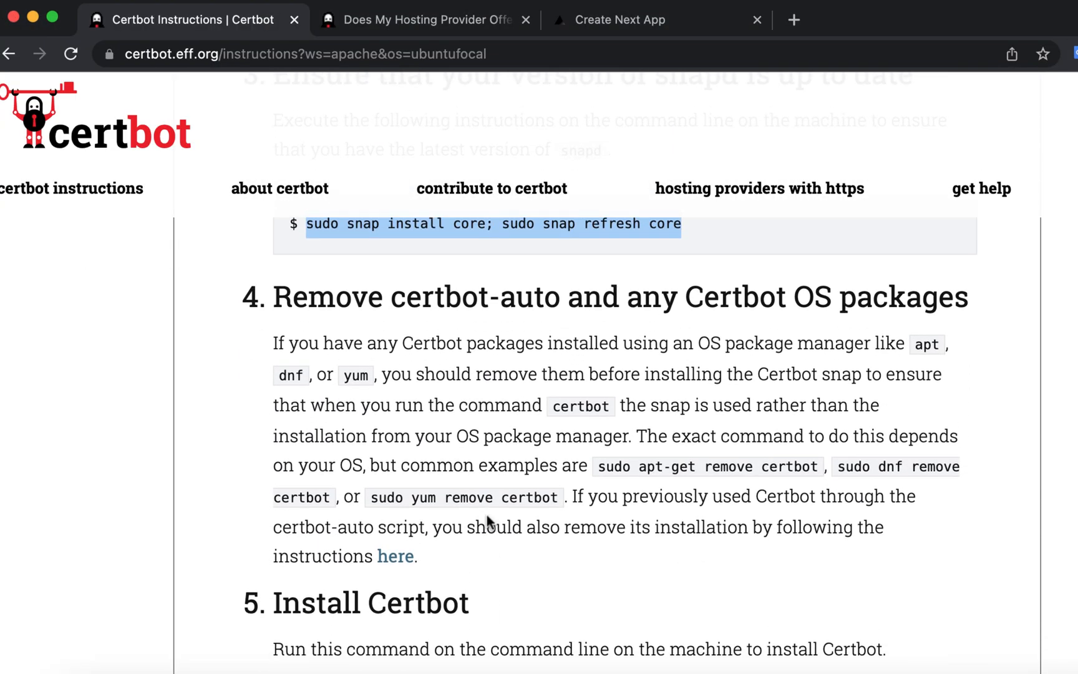
mouse_move(487, 516)
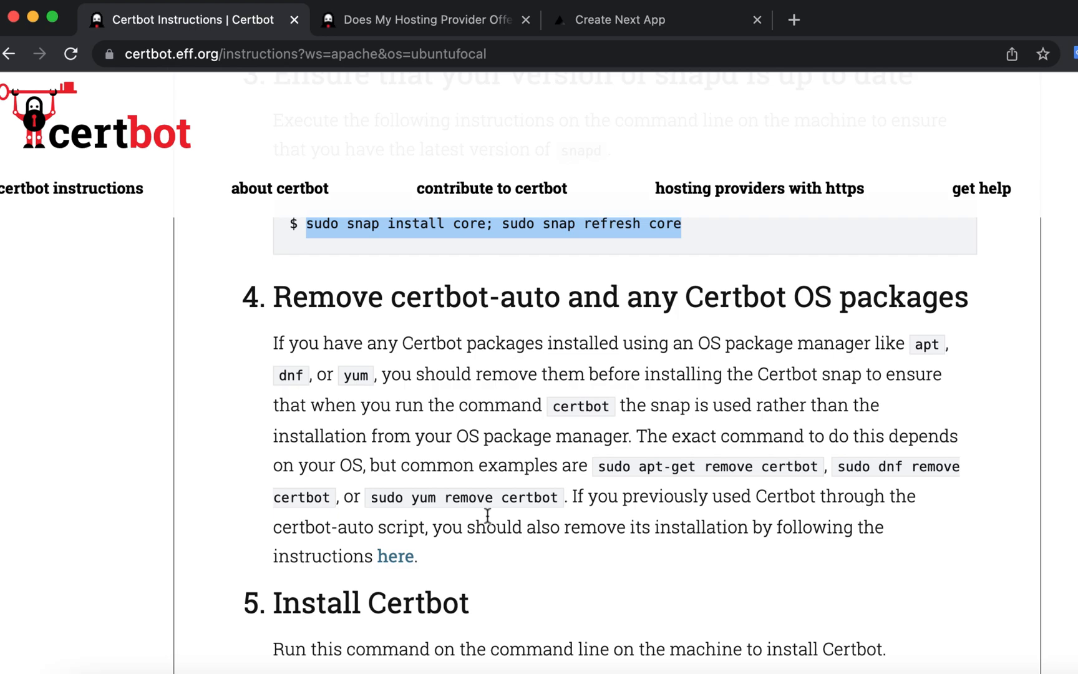
scroll(down, 3)
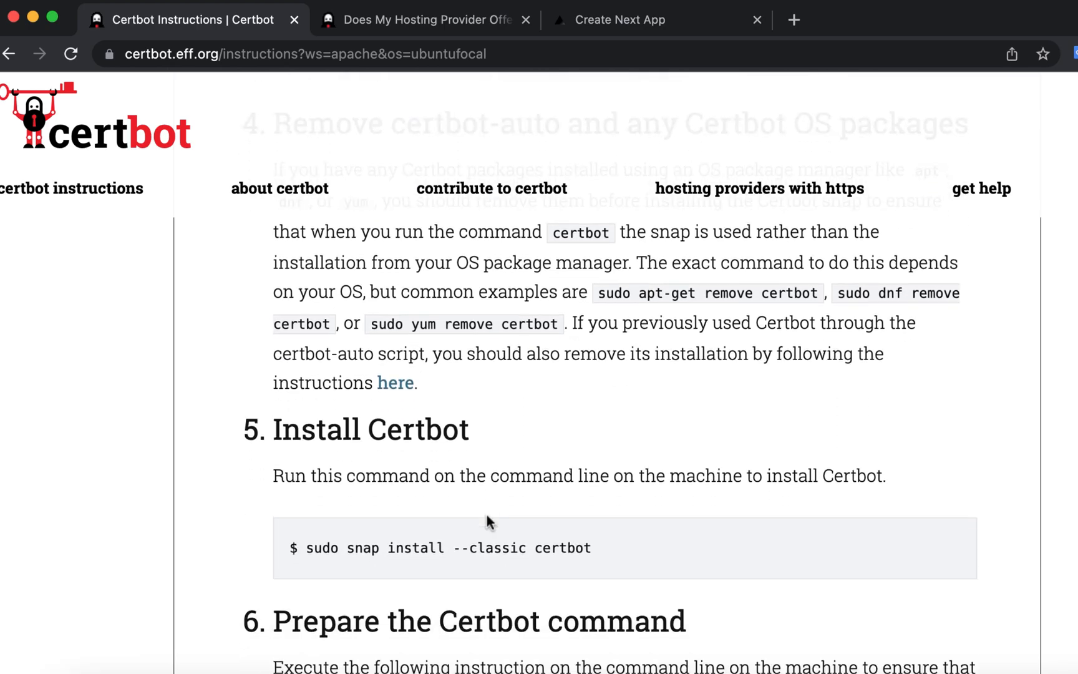
scroll(down, 3)
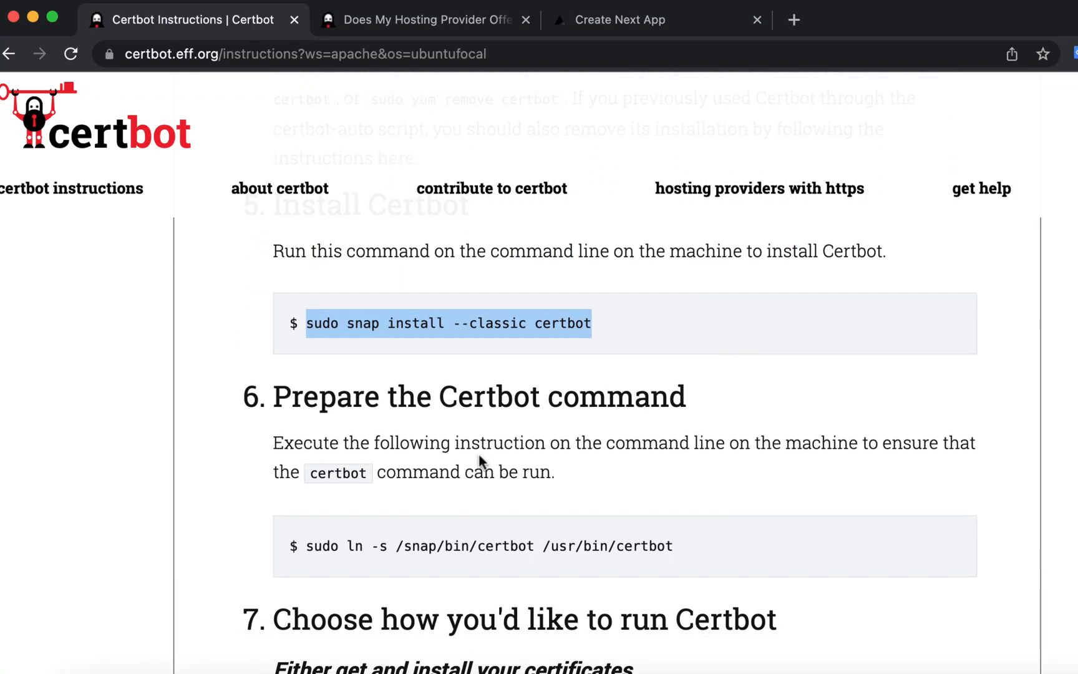
Step: Select the 'sudo ln -s' symlink command and scroll toward 'sudo certbot --apache'
scroll(down, 3)
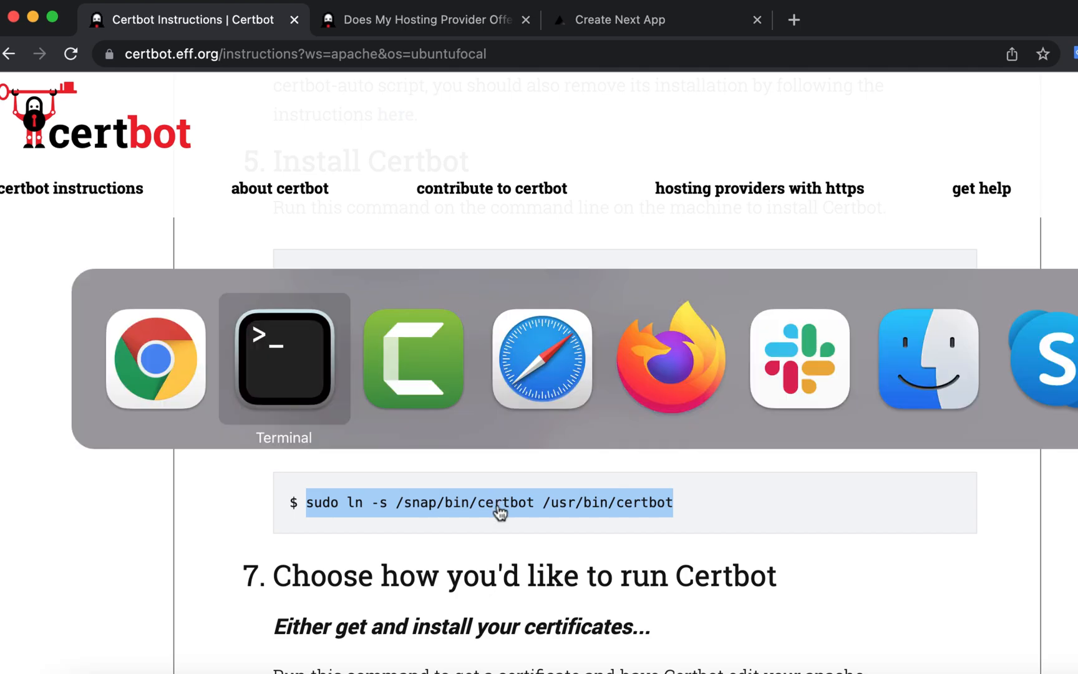
click(284, 359)
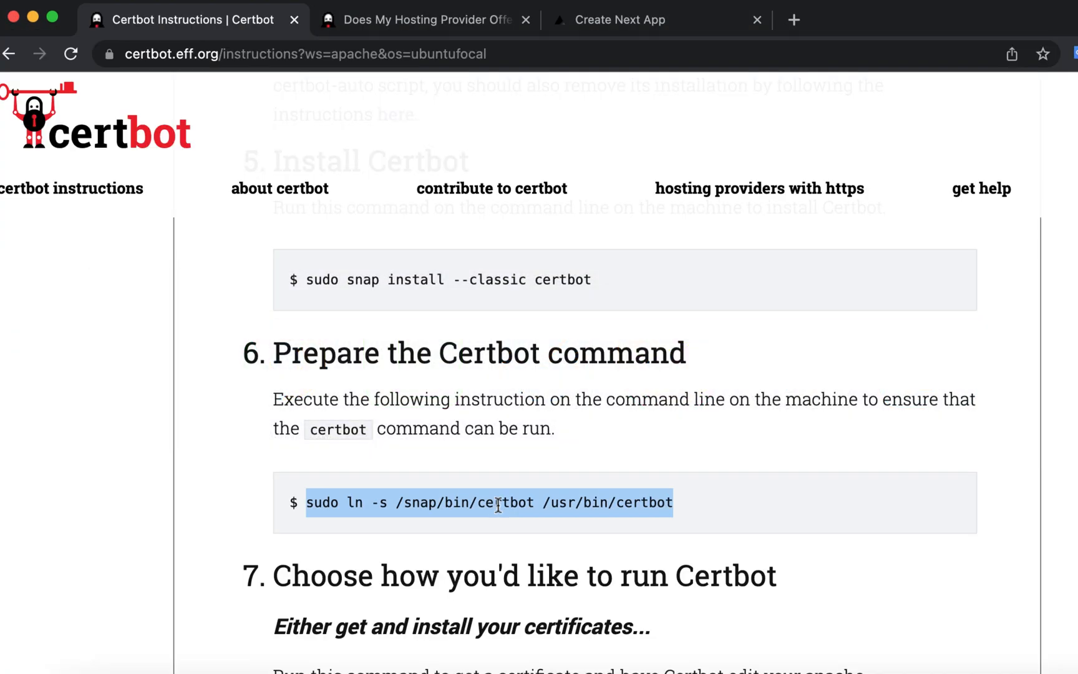
scroll(down, 3)
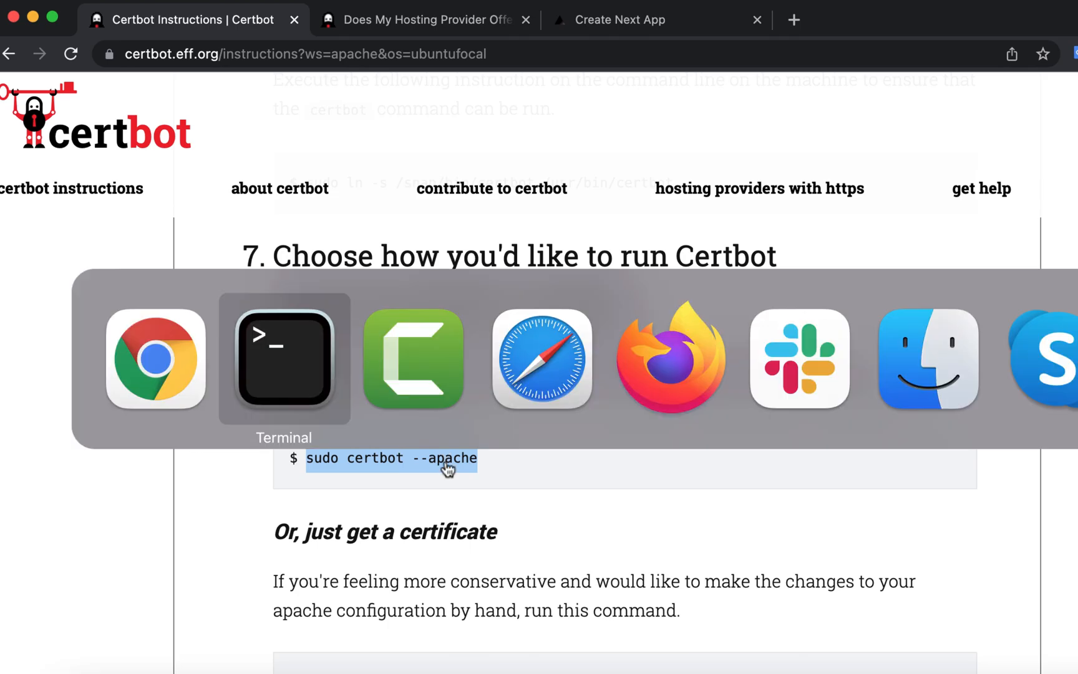
Step: Append sgsgdsg.com to the ServerName line in 000-default.conf and save it
click(283, 358)
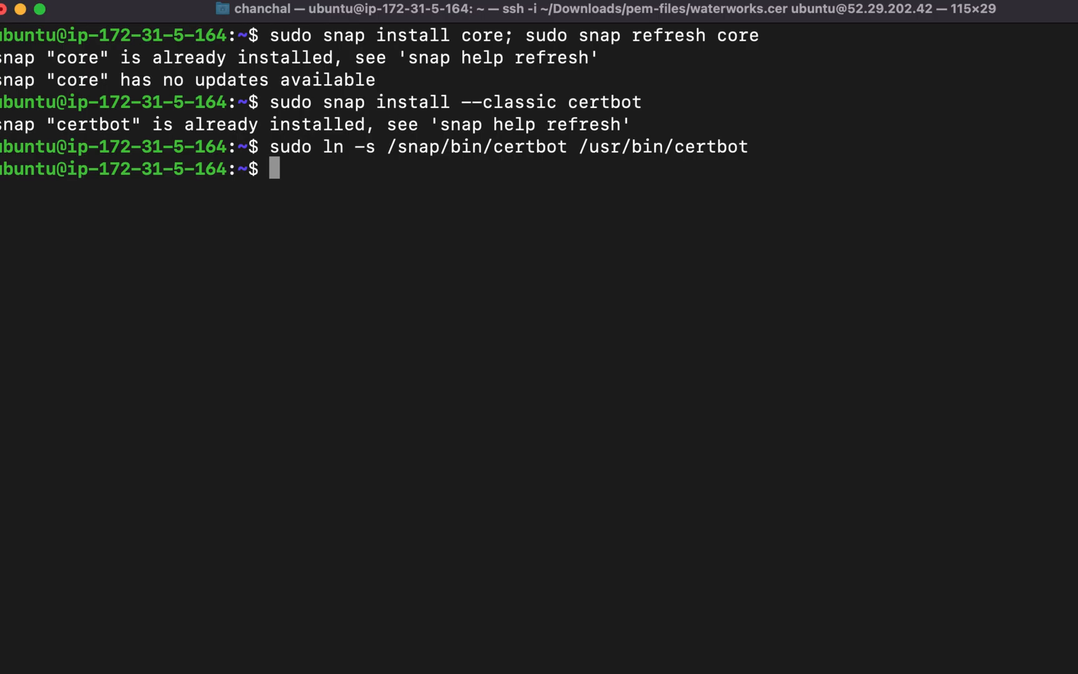
key(ctrl+r)
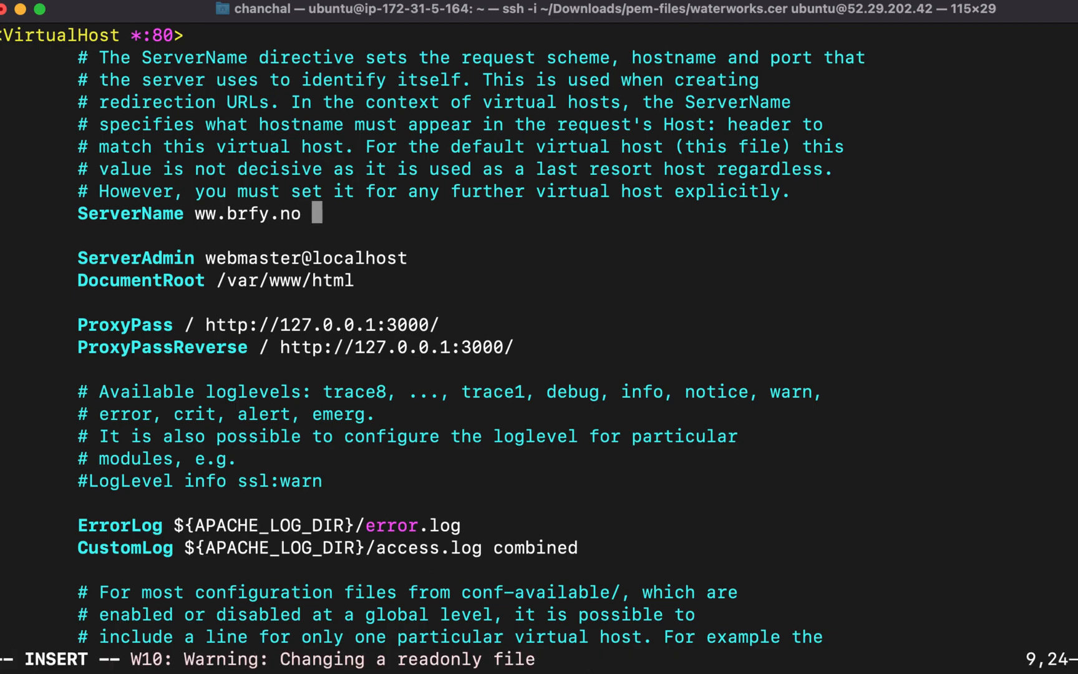
text(sgsg)
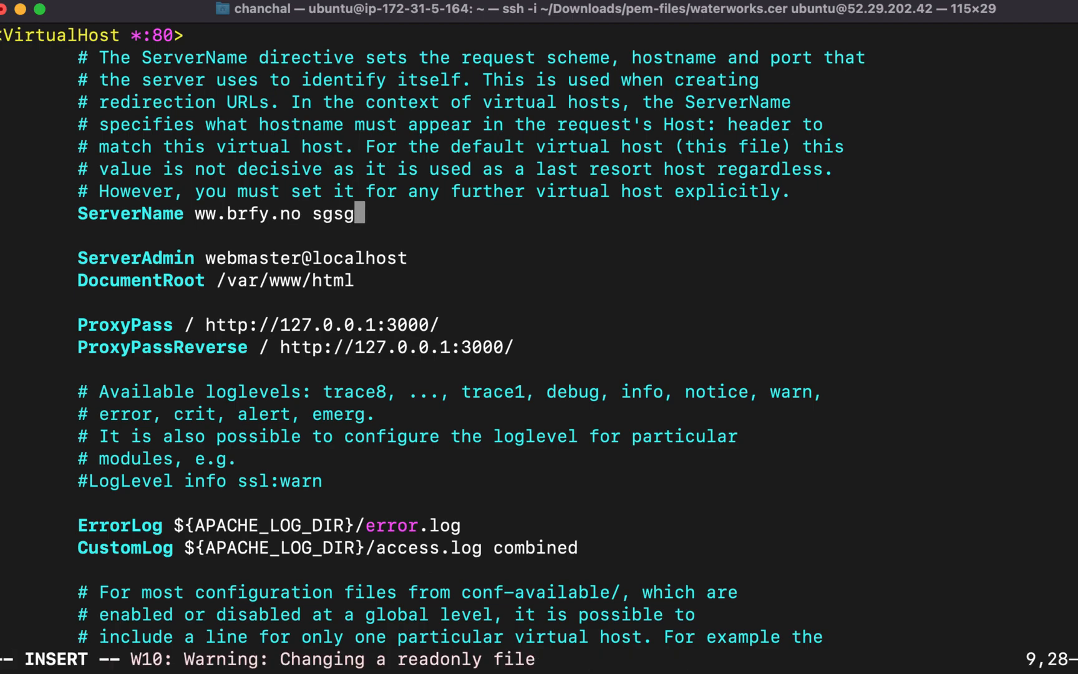
text(dsg.c)
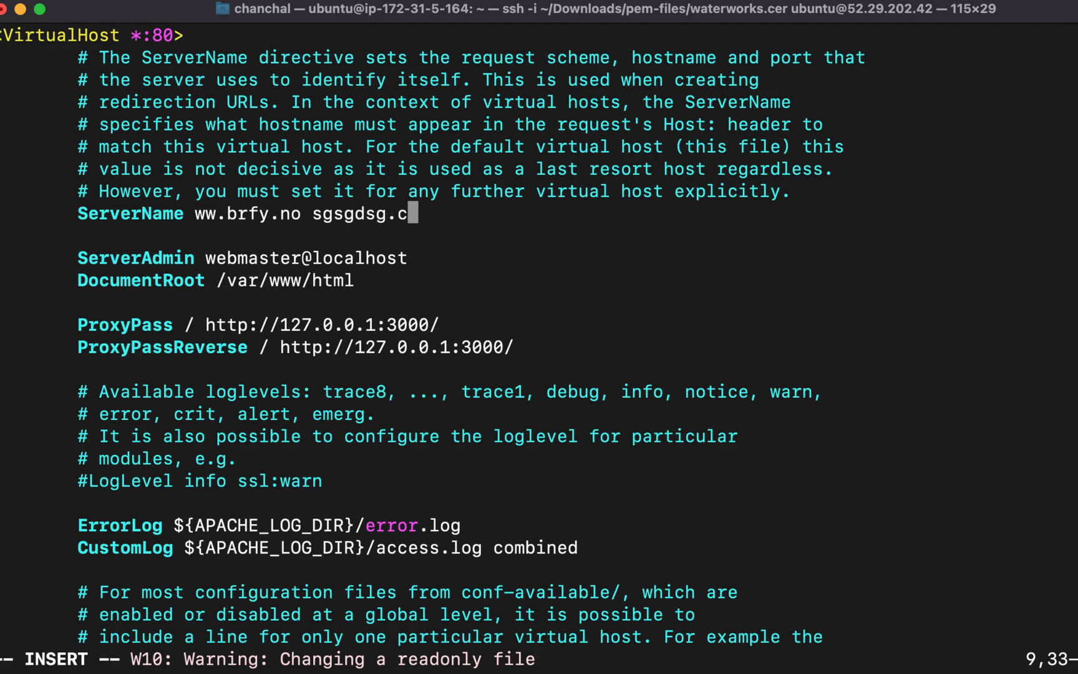
text(om)
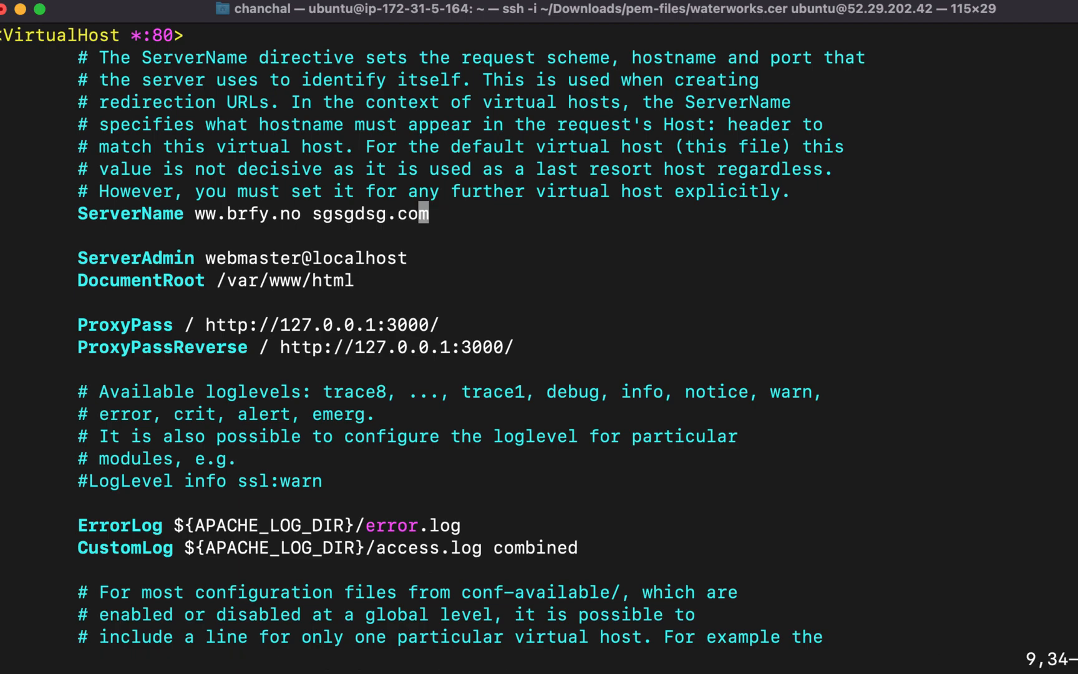
key(u)
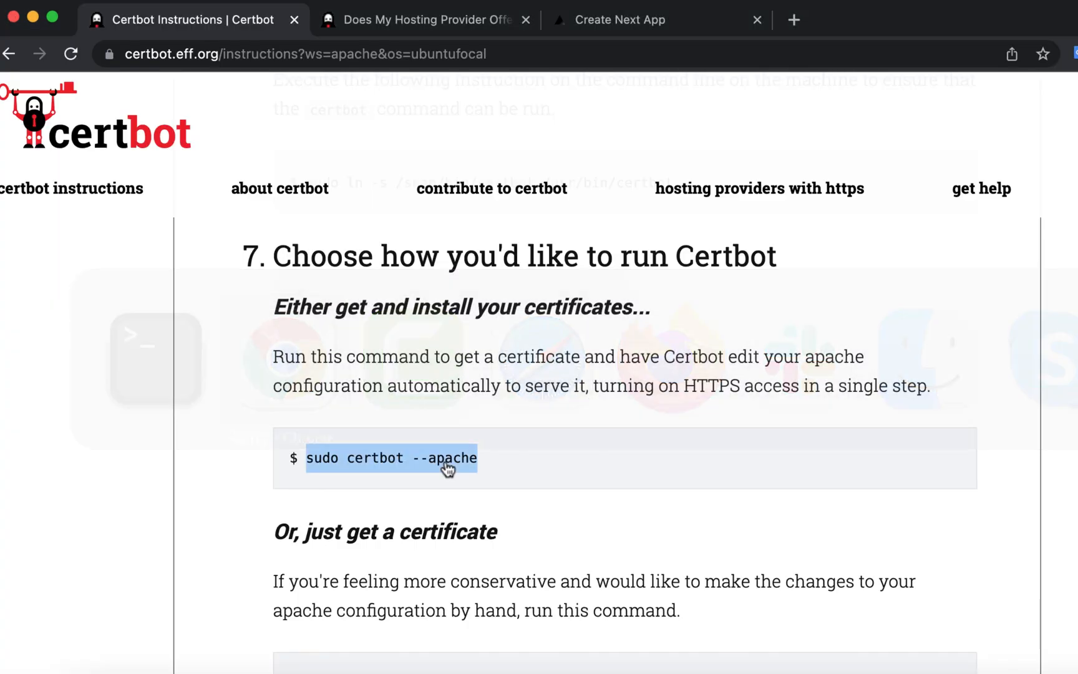
Step: Scroll to step 7 and select the 'sudo certbot --apache' command
scroll(down, 3)
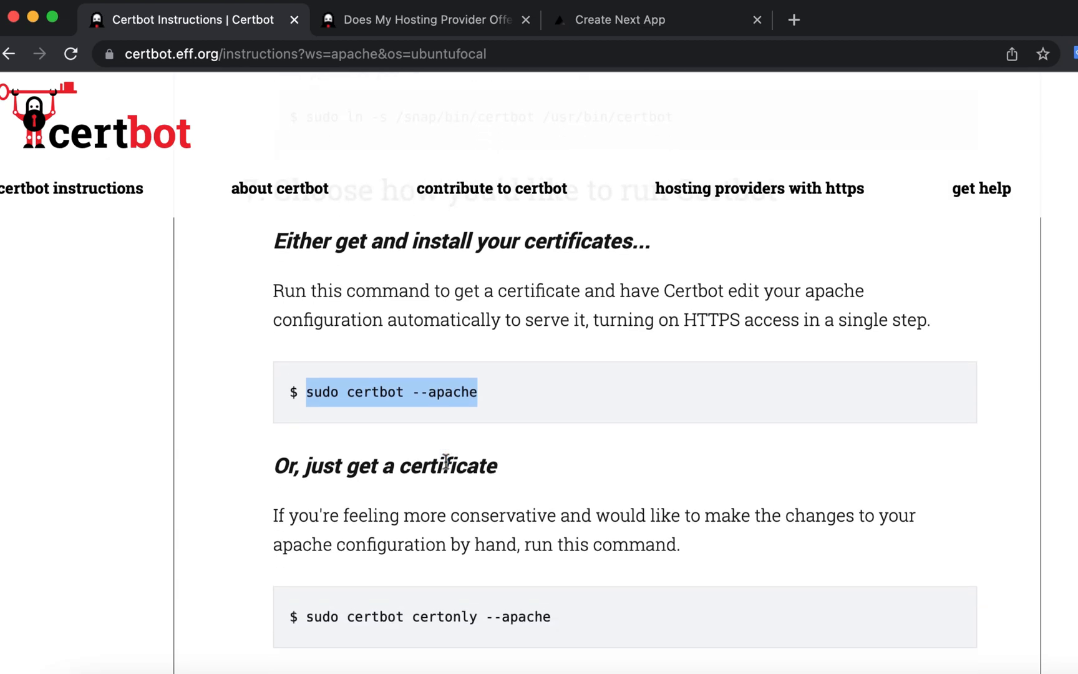
scroll(down, 3)
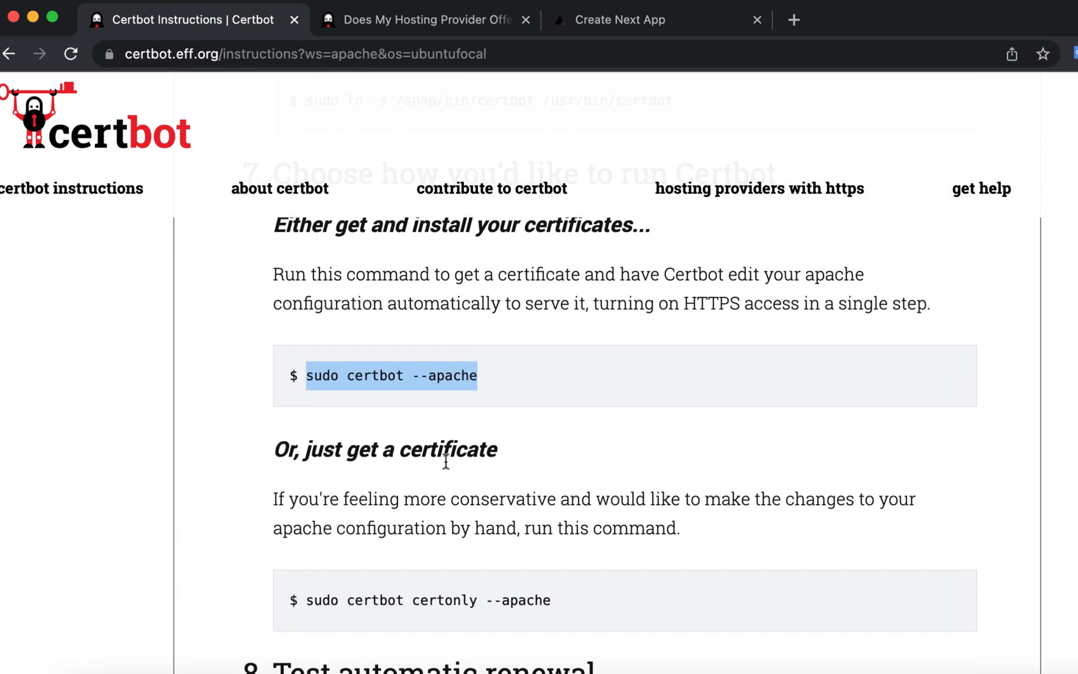
double_click(452, 376)
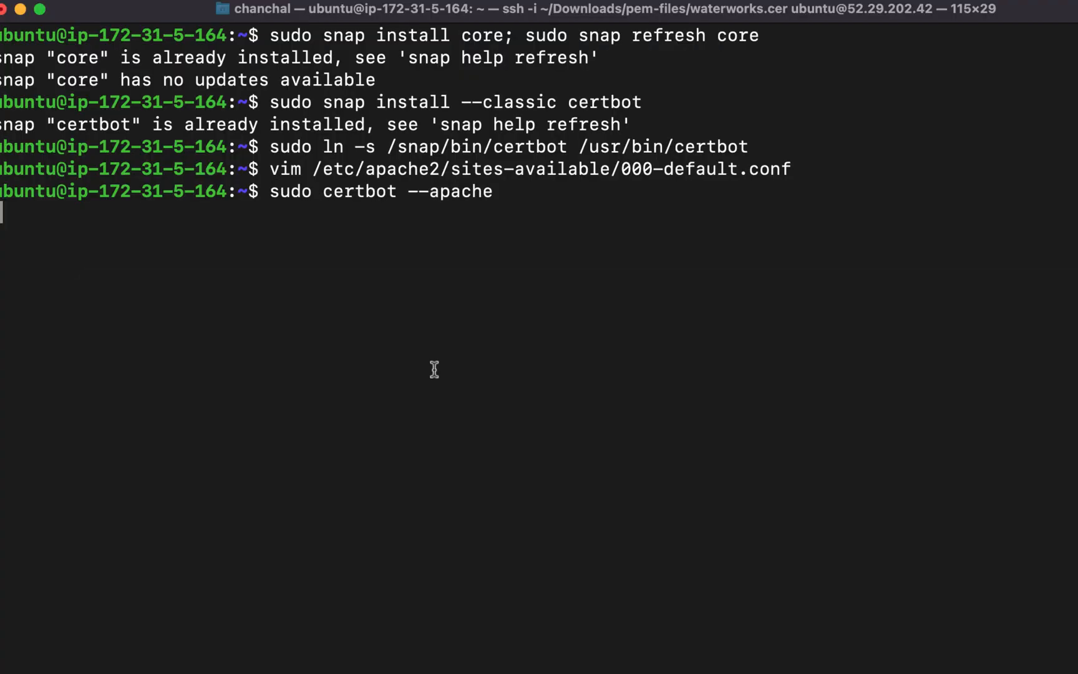
Step: Run sudo certbot --apache for all names, choosing option 2 to renew and replace
key(Return)
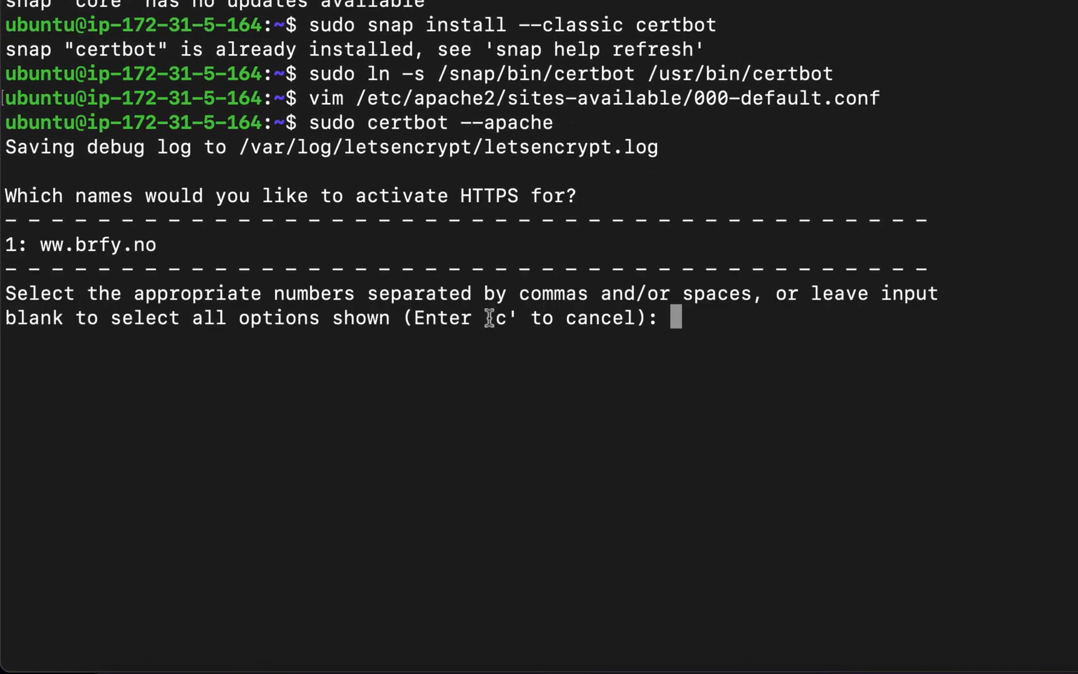
key(Return)
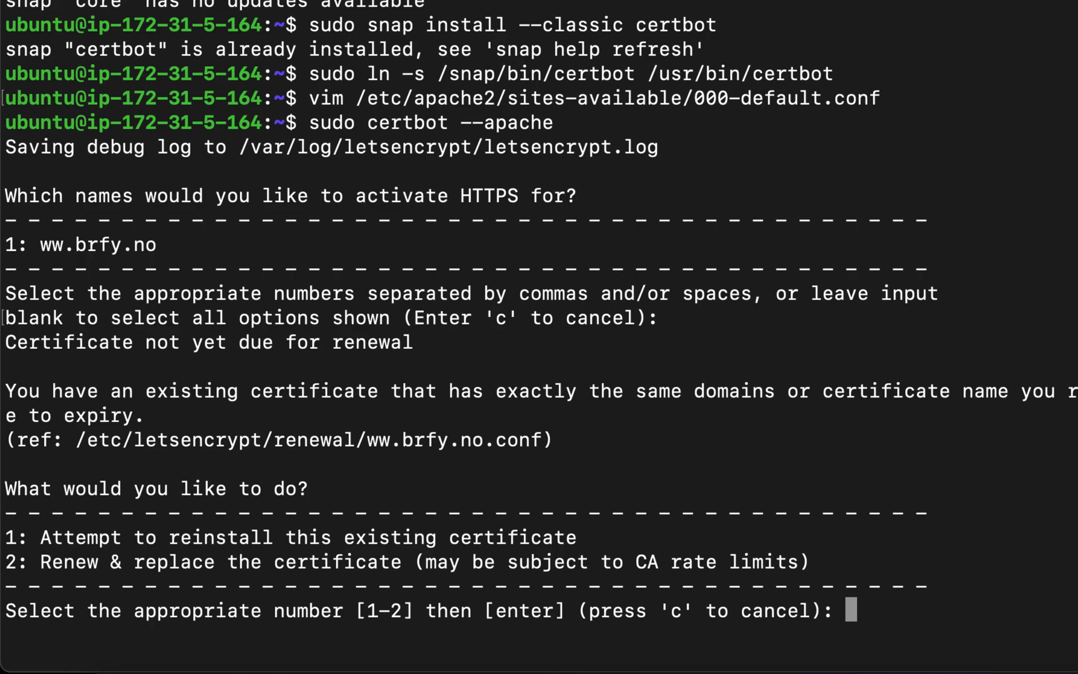
text(2)
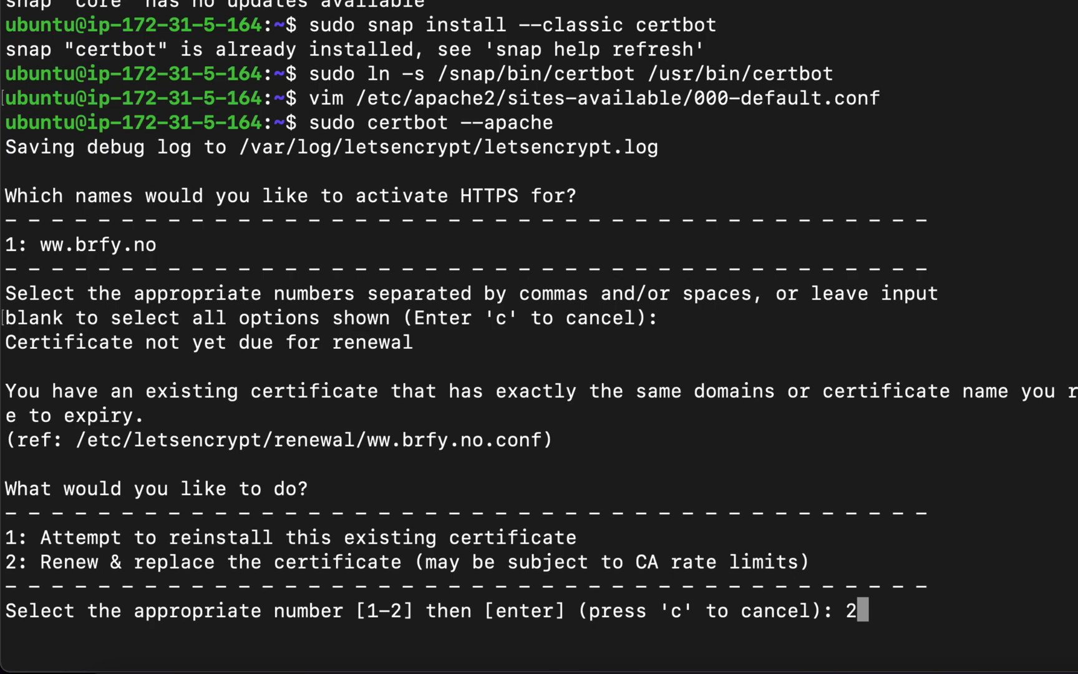
key(Return)
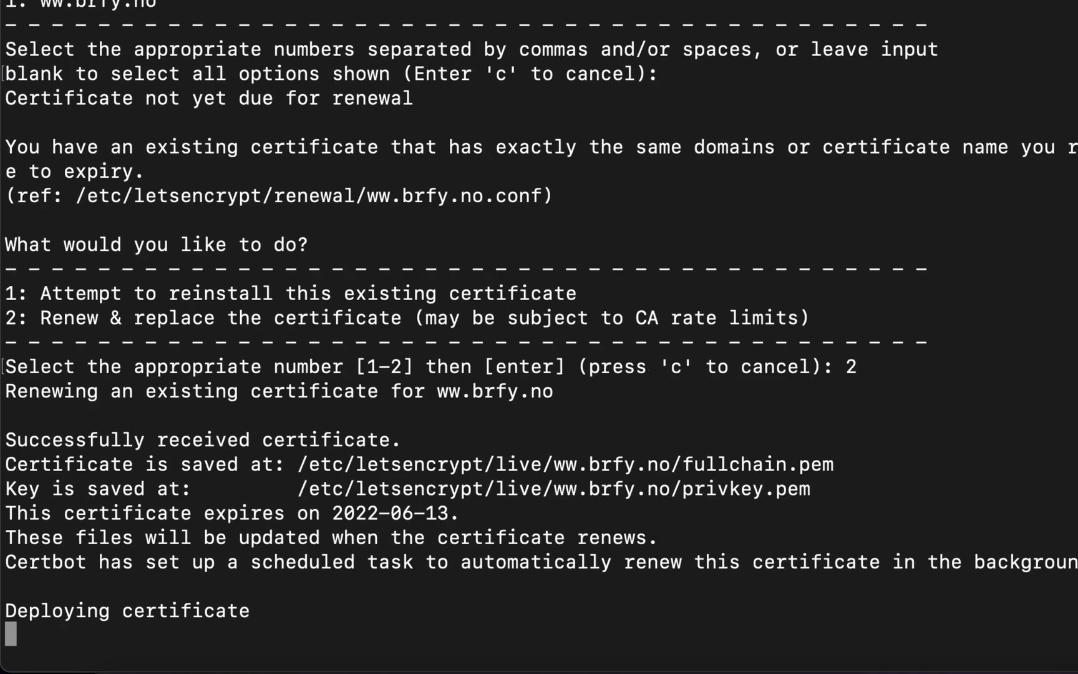
scroll(down, 3)
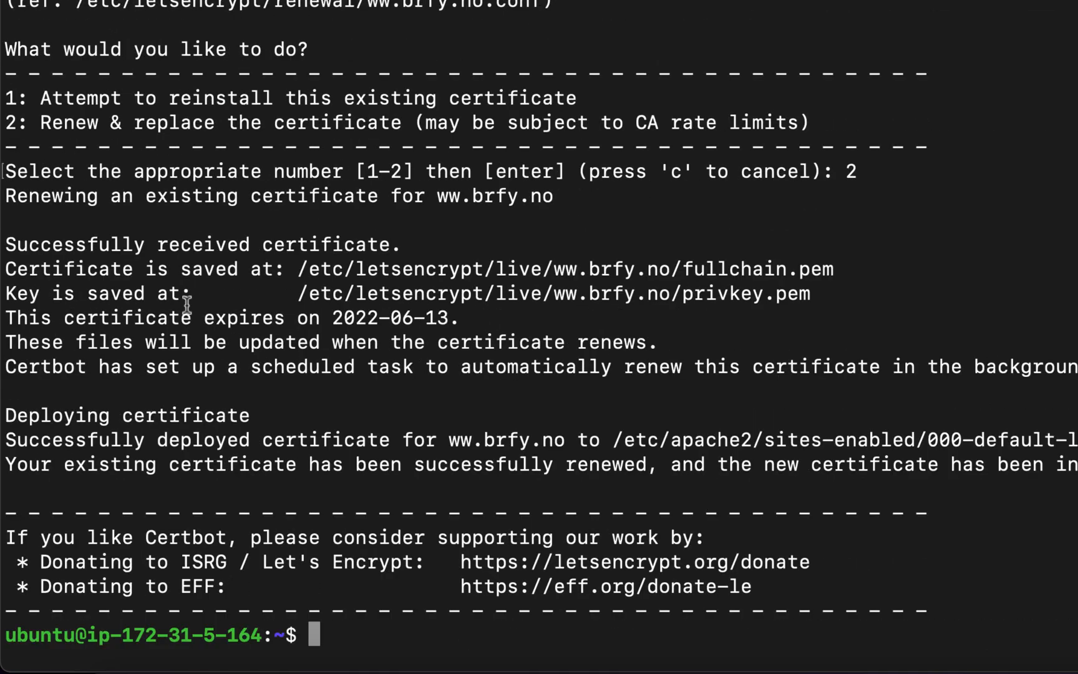
mouse_move(11, 405)
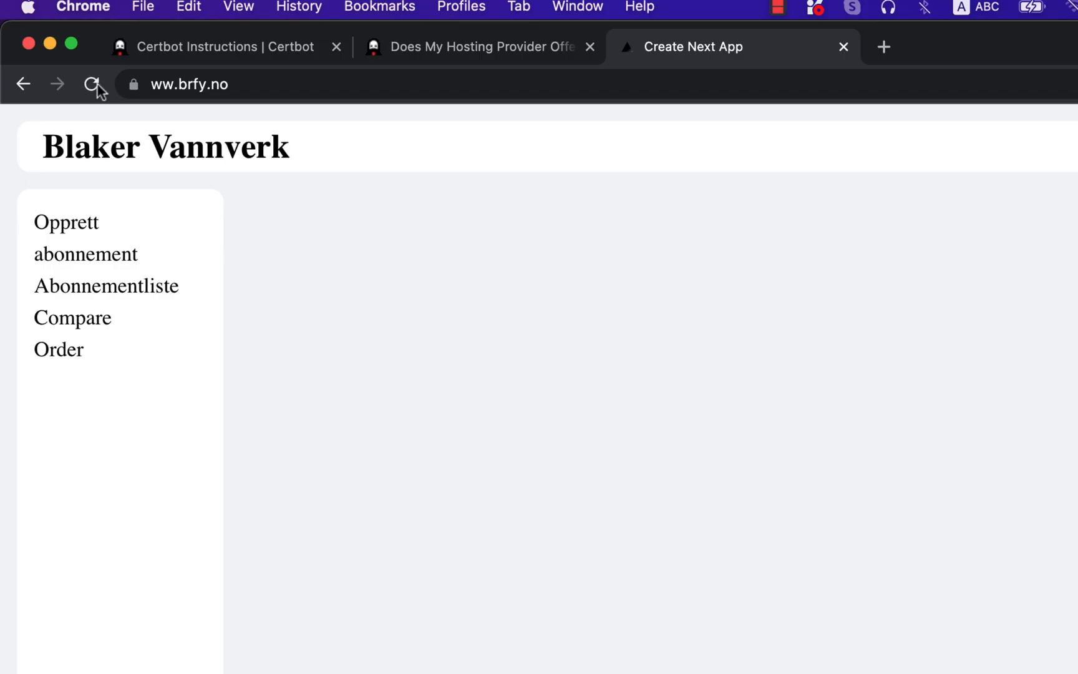
Step: Check ww.brfy.no's secure connection details, then go back to the Certbot tab
click(133, 84)
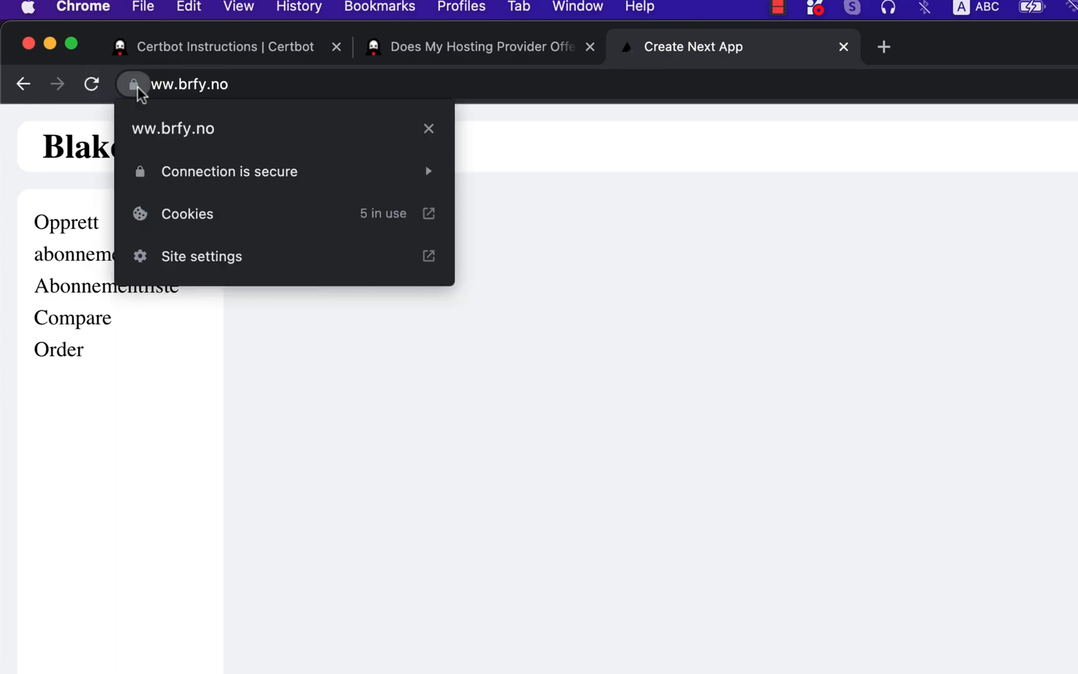
mouse_move(229, 171)
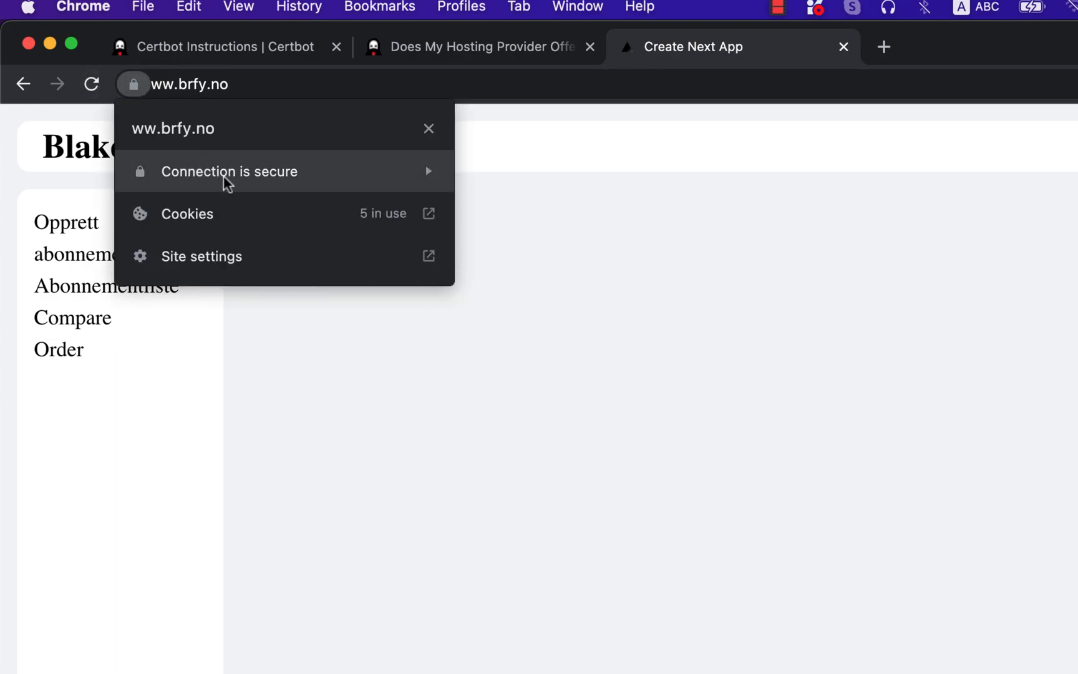
click(229, 171)
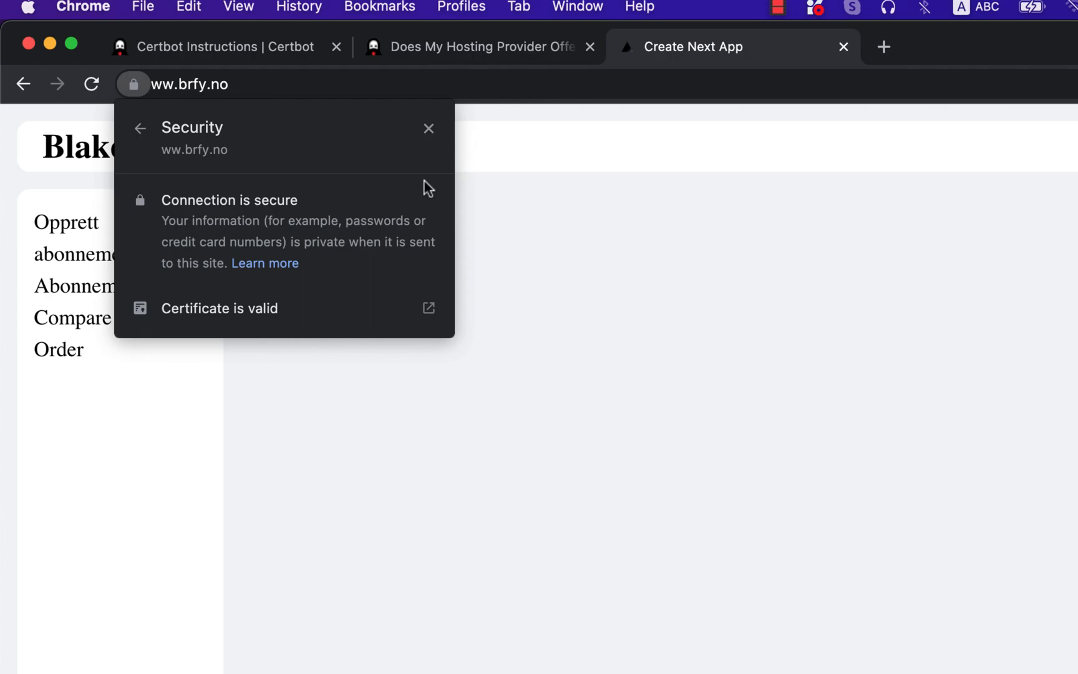
click(213, 46)
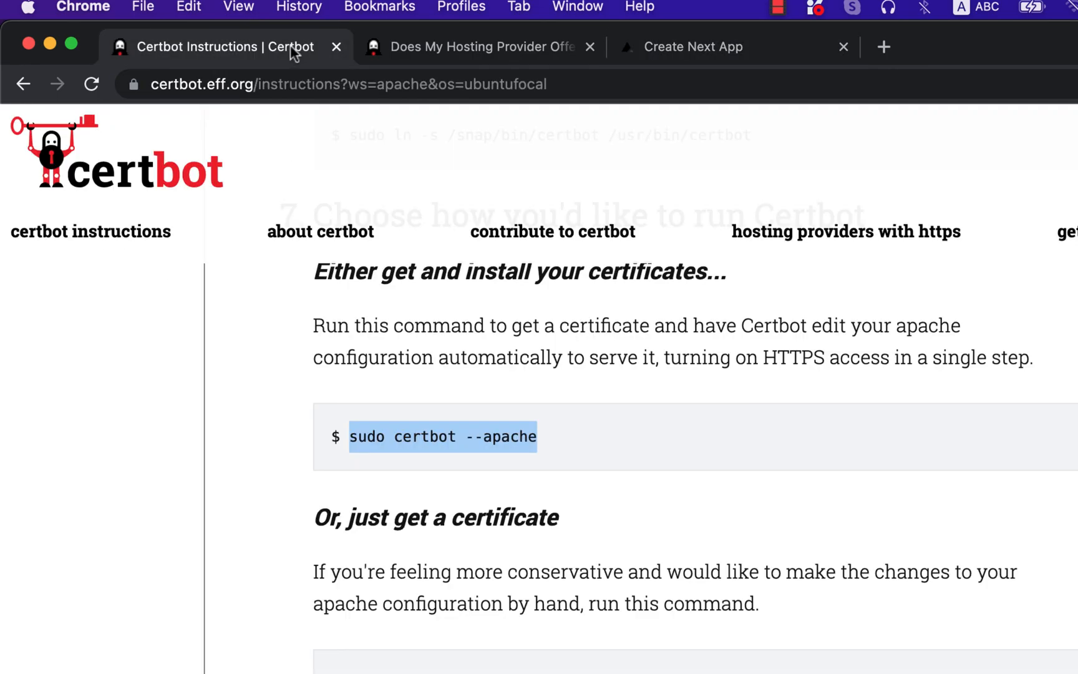
Step: Change the web server software to Nginx and show the wildcard certificate instructions
scroll(up, 3)
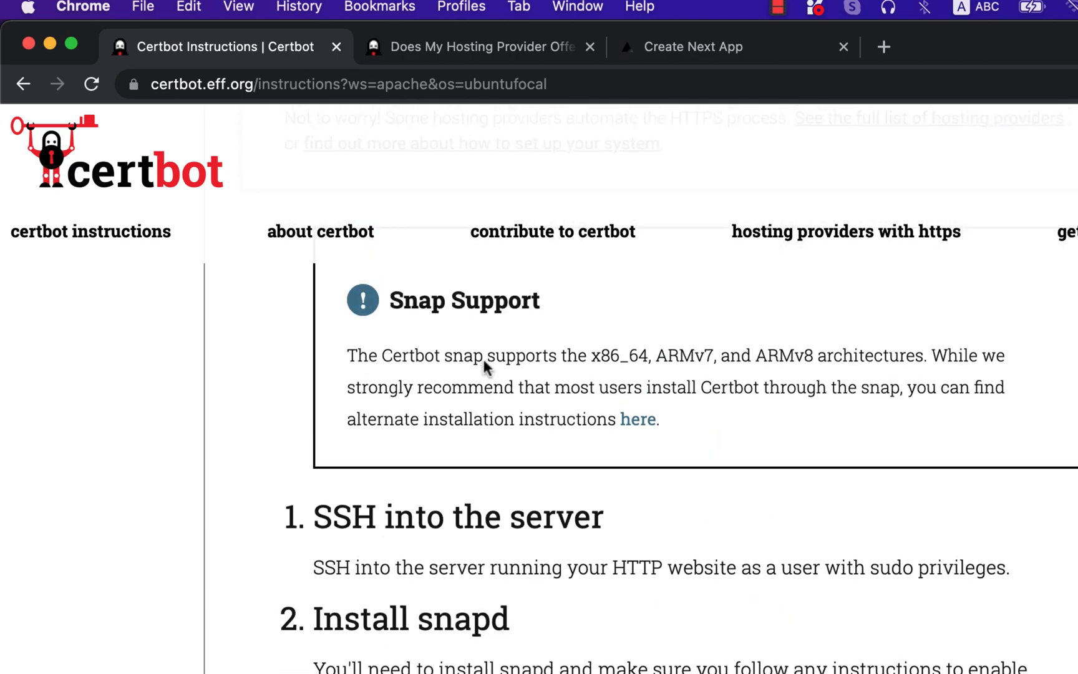
scroll(up, 3)
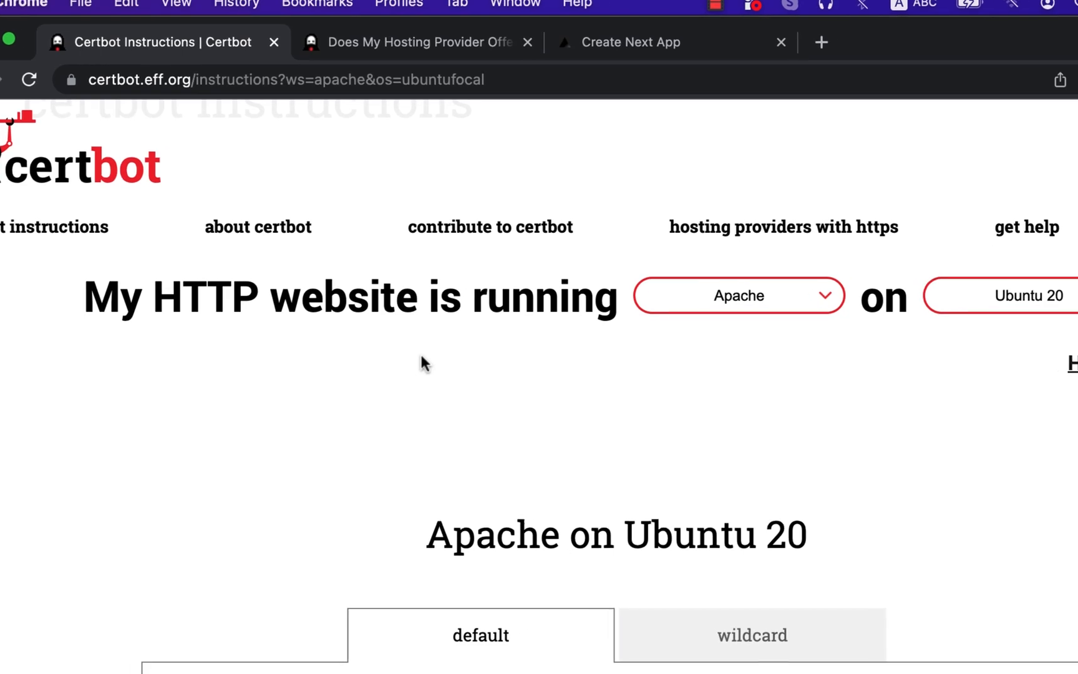
click(739, 296)
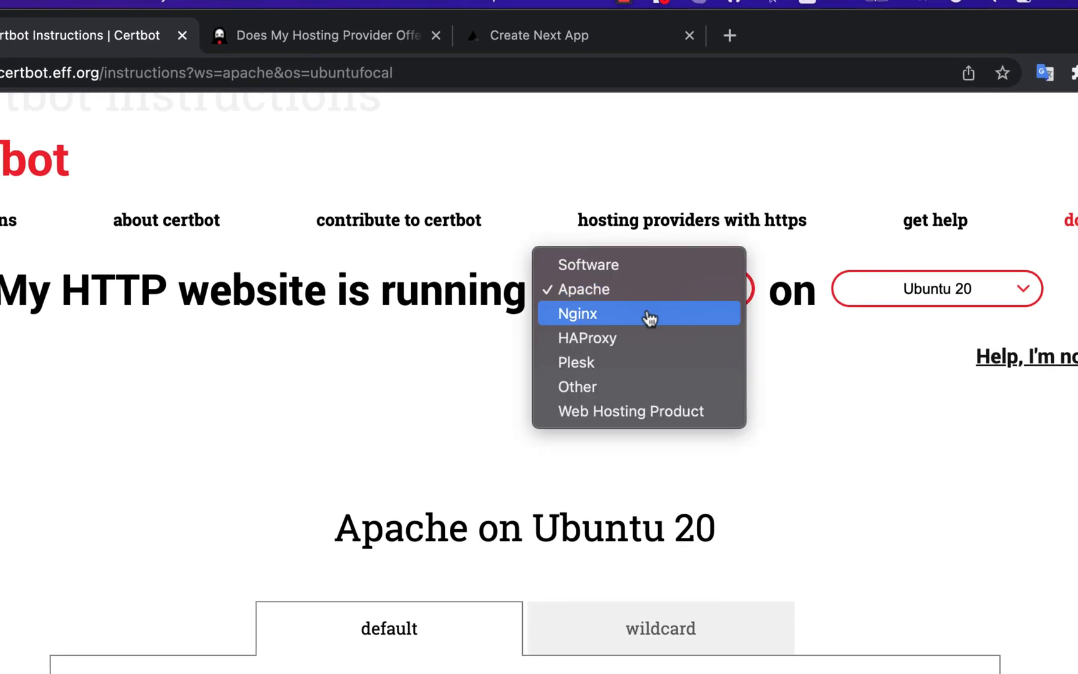
click(576, 313)
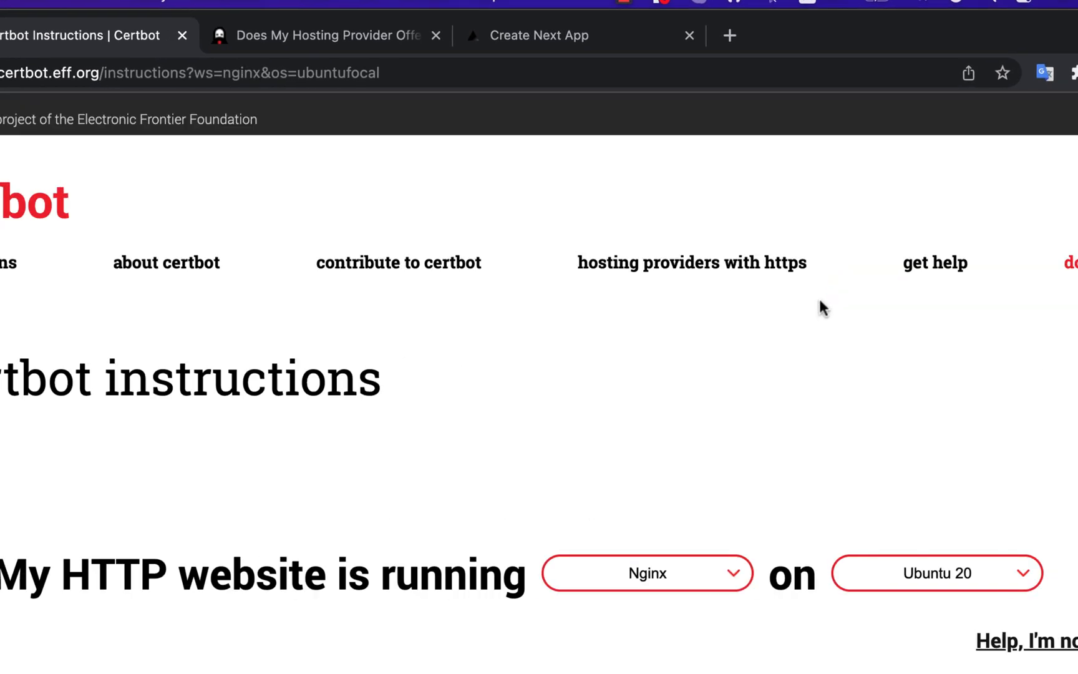
scroll(down, 3)
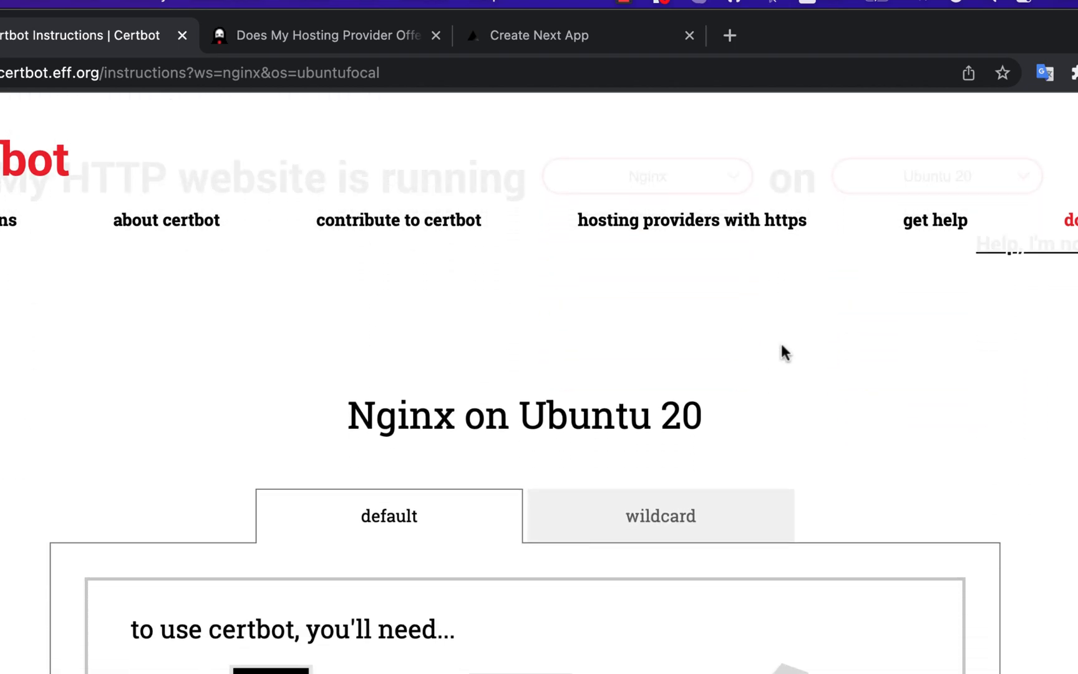
click(659, 516)
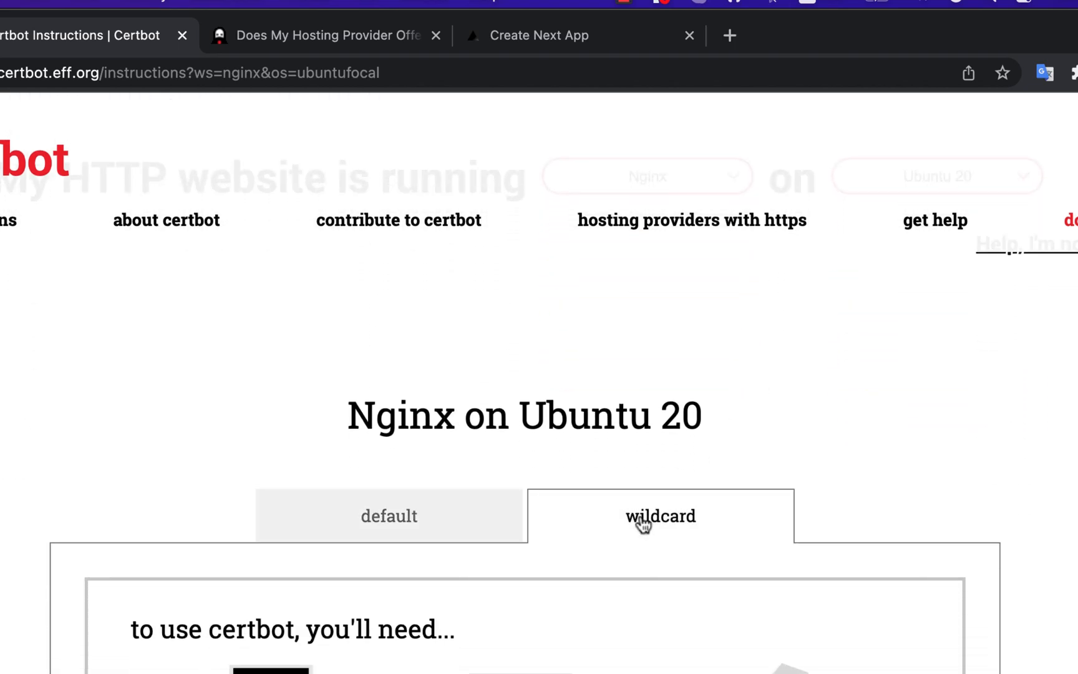